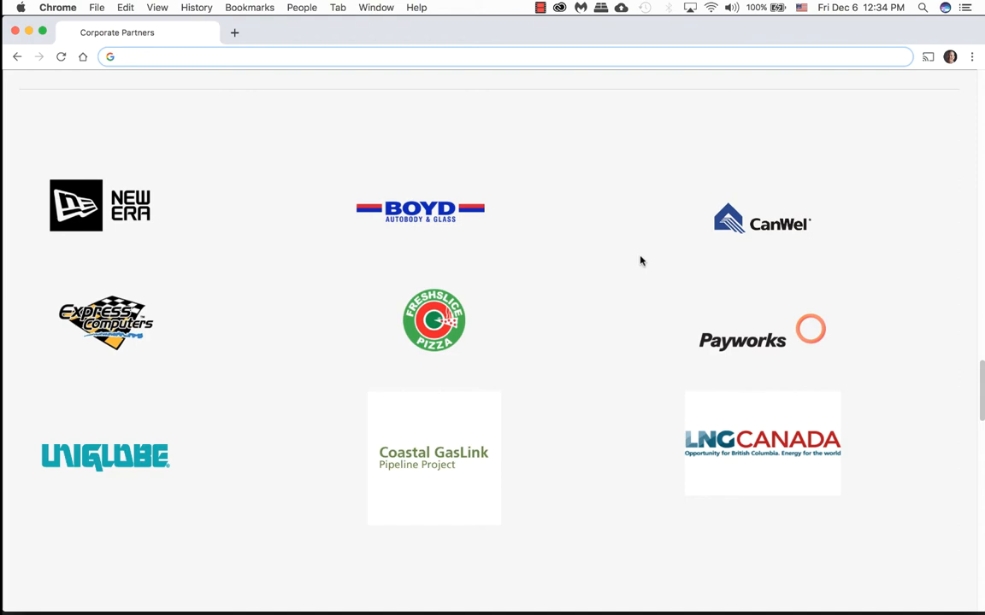
Step: Follow the Coastal GasLink Pipeline Project logo link to coastalgaslink.com in a new tab
{"action": "left_click", "coordinate": [434, 459]}
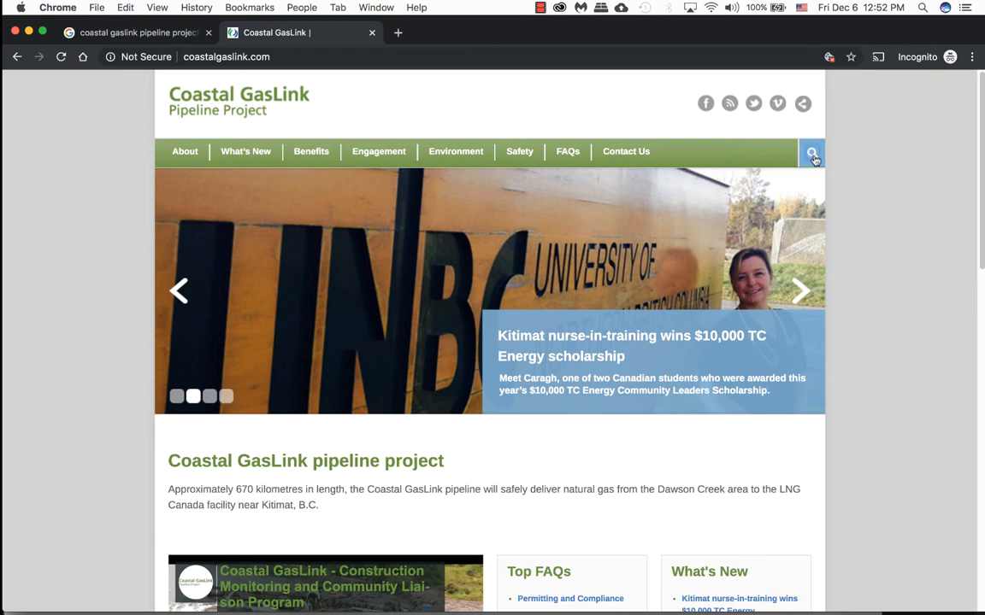
Step: Search the site for 'logo', then for 'guid(elines)', and scan the results
{"action": "type", "text": "logo"}
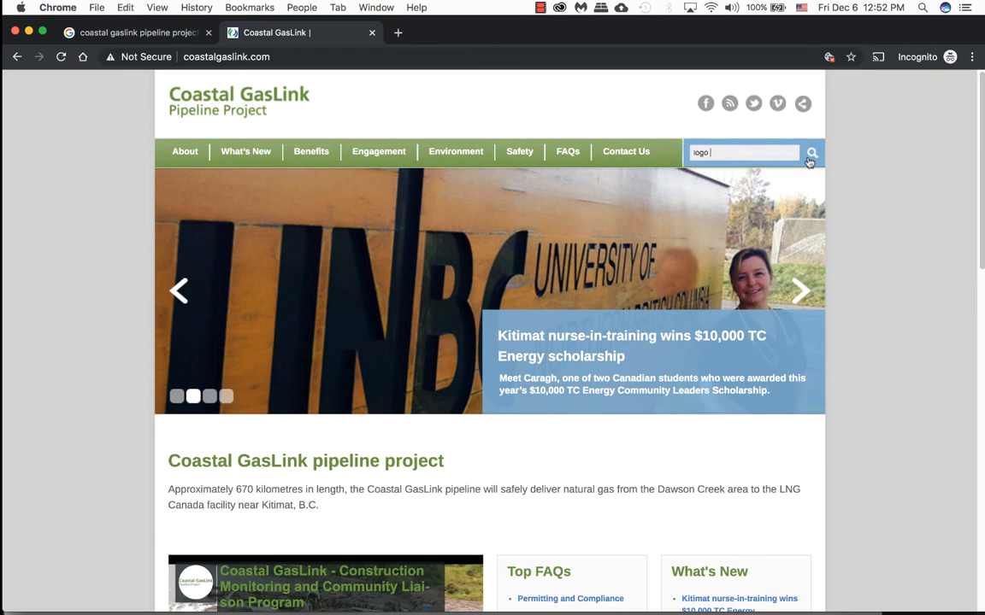
{"action": "left_click", "coordinate": [811, 154]}
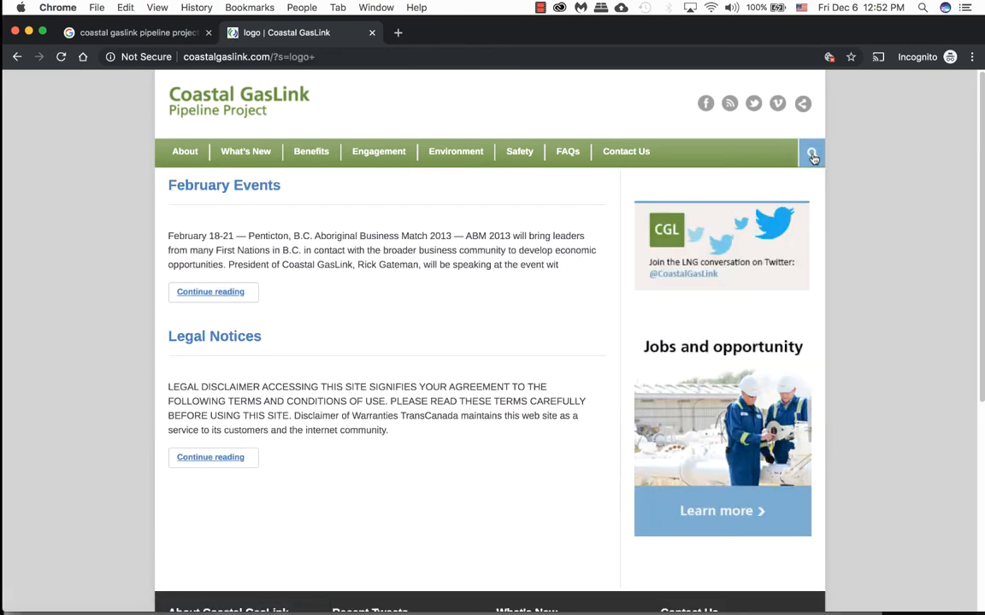
{"action": "mouse_move", "coordinate": [464, 305]}
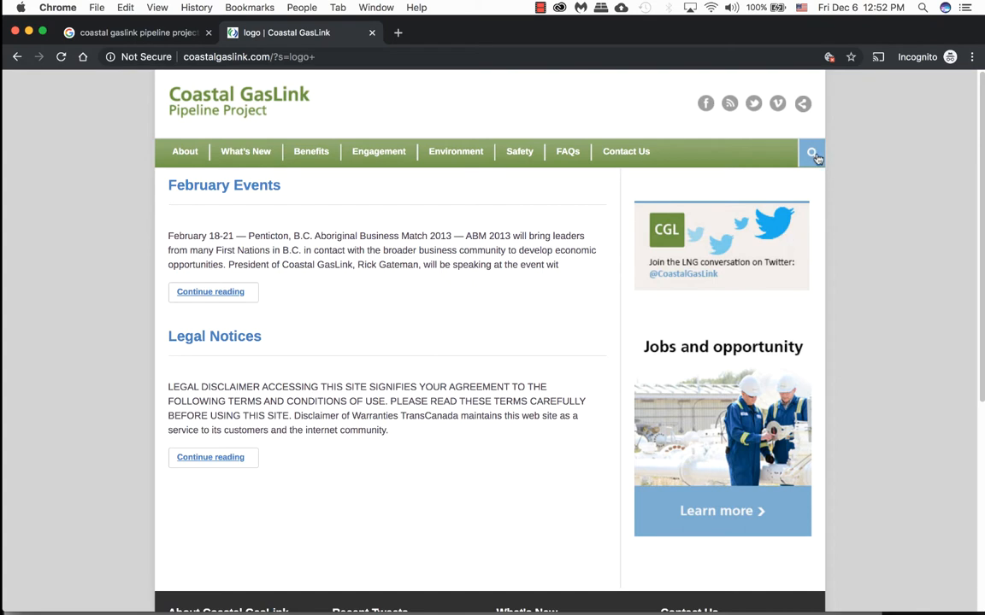
{"action": "type", "text": "guid"}
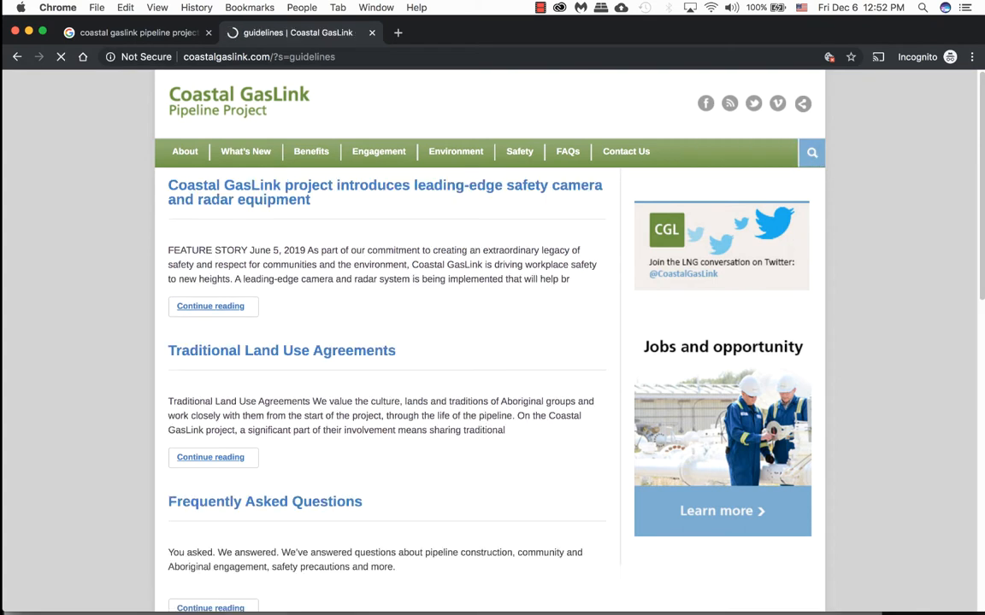
{"action": "scroll", "scroll_direction": "down", "scroll_amount": 3}
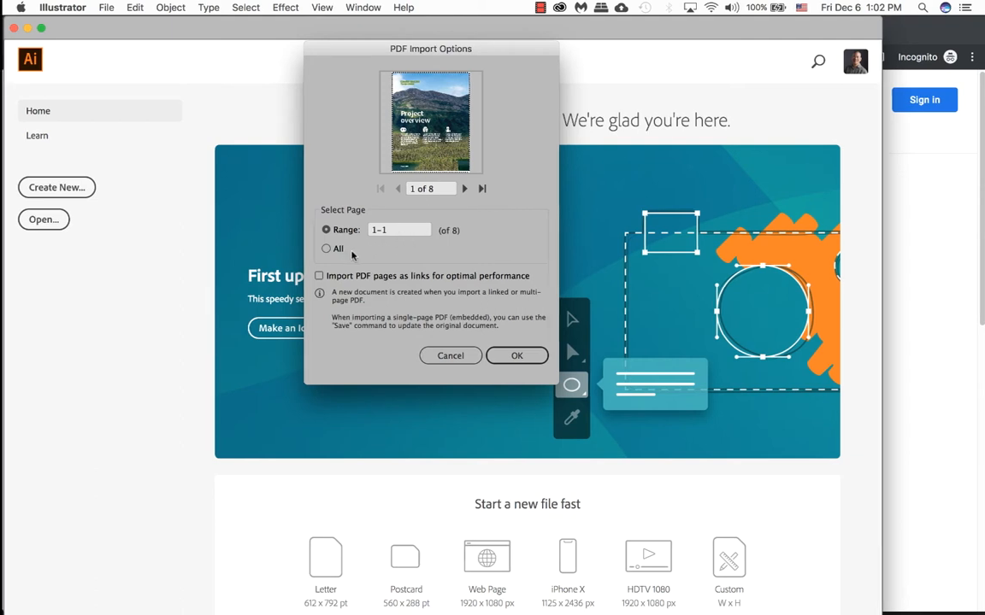
{"action": "mouse_move", "coordinate": [397, 229]}
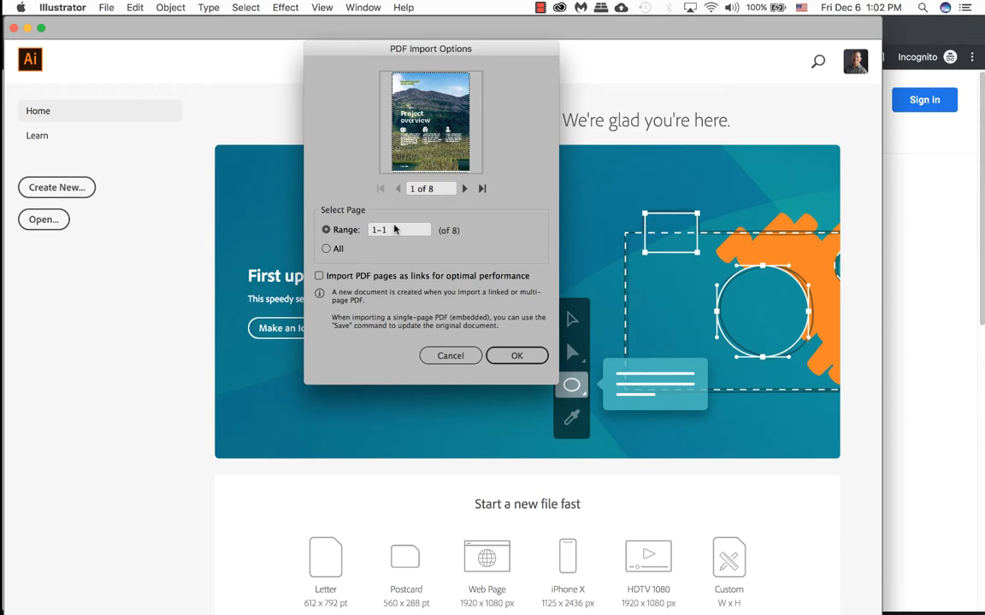
Step: Import only page 1 (Range 1–1) of the project overview PDF
{"action": "left_click", "coordinate": [517, 356]}
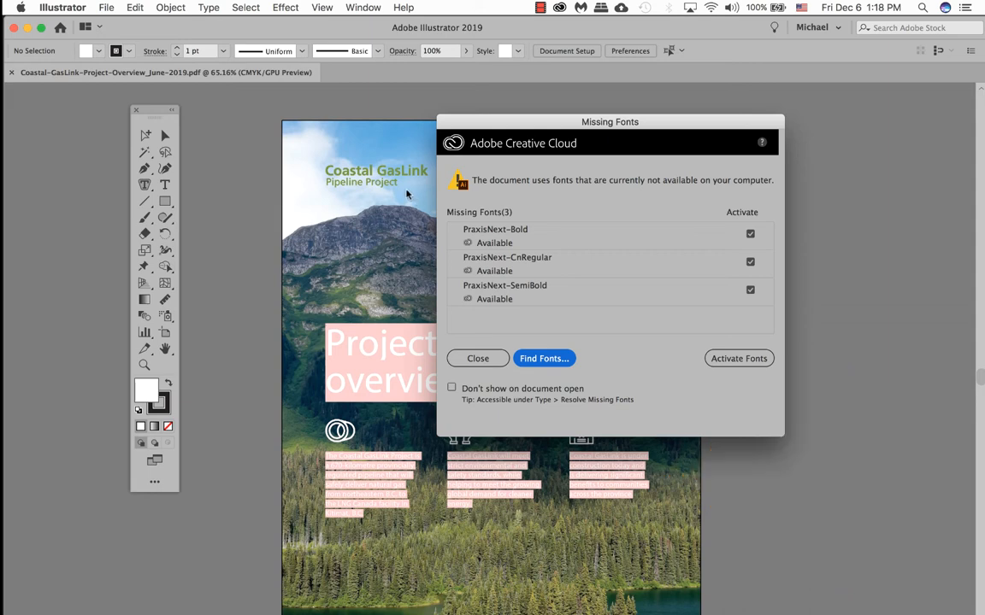
{"action": "mouse_move", "coordinate": [486, 308]}
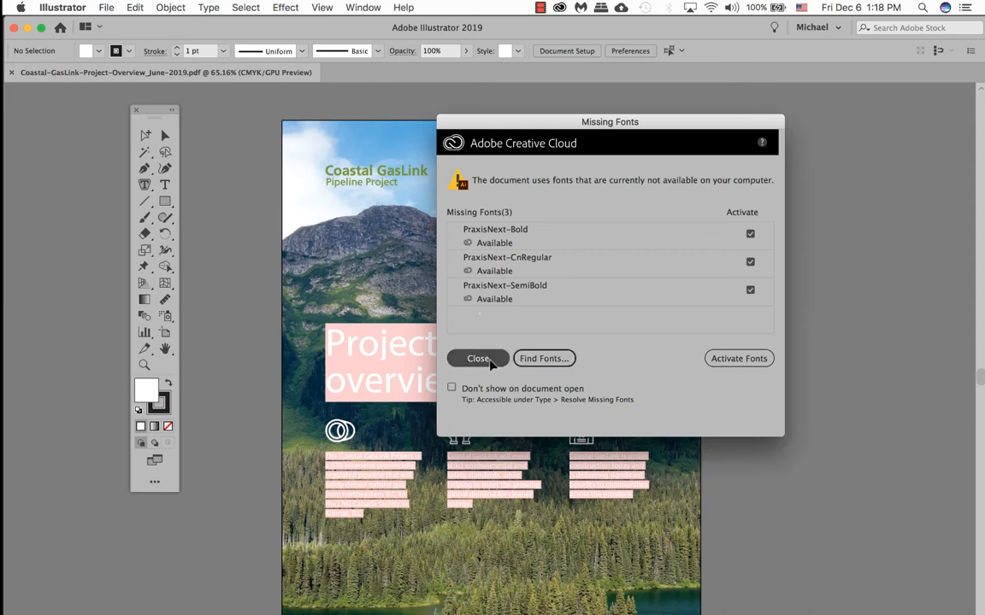
Step: Close the Missing Fonts notice to reveal the Project overview cover page
{"action": "left_click", "coordinate": [477, 359]}
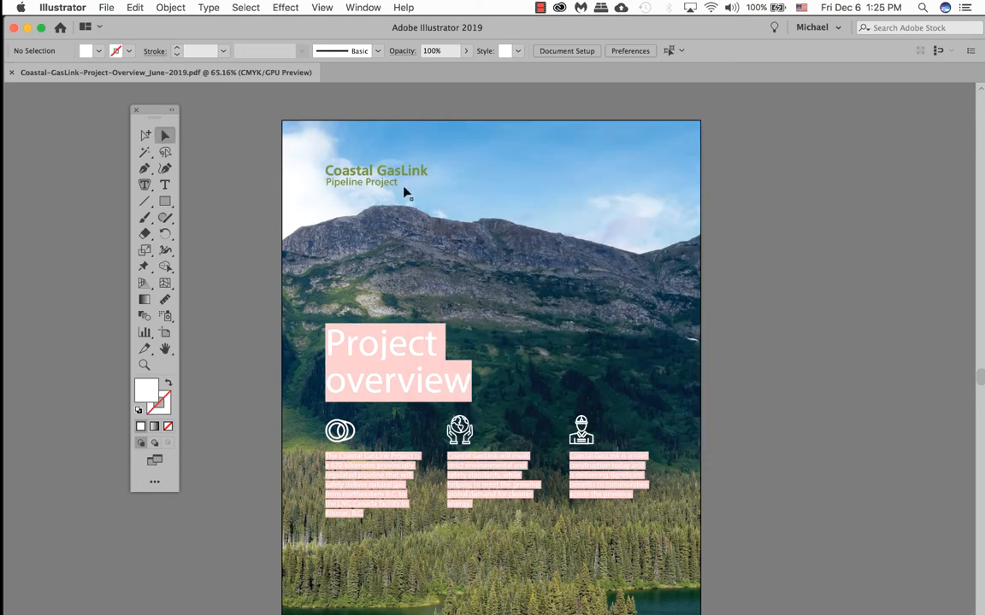
{"action": "mouse_move", "coordinate": [526, 237]}
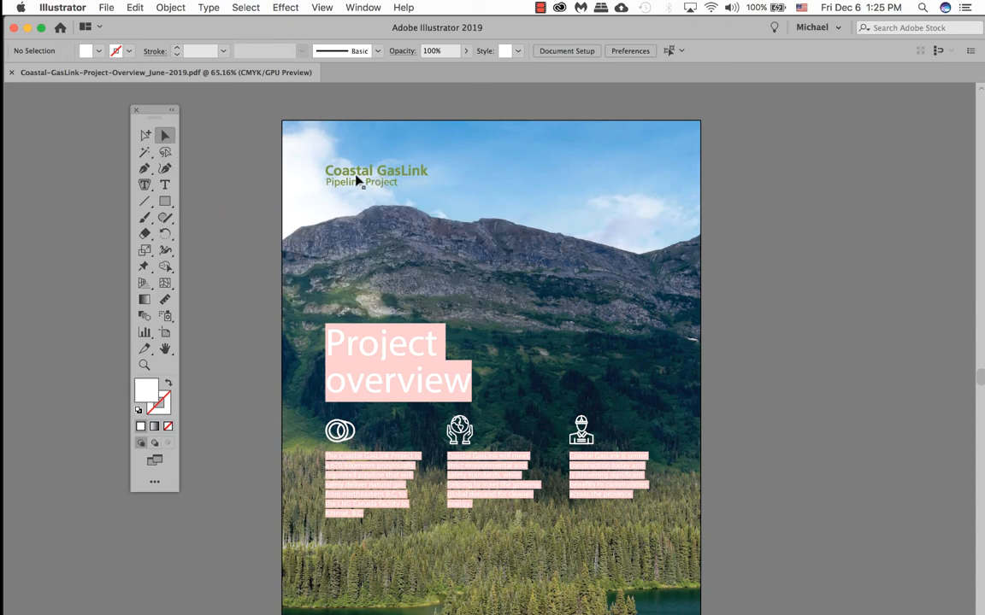
Step: Cut the logo clip group to the clipboard and close the PDF without saving
{"action": "left_click", "coordinate": [374, 171]}
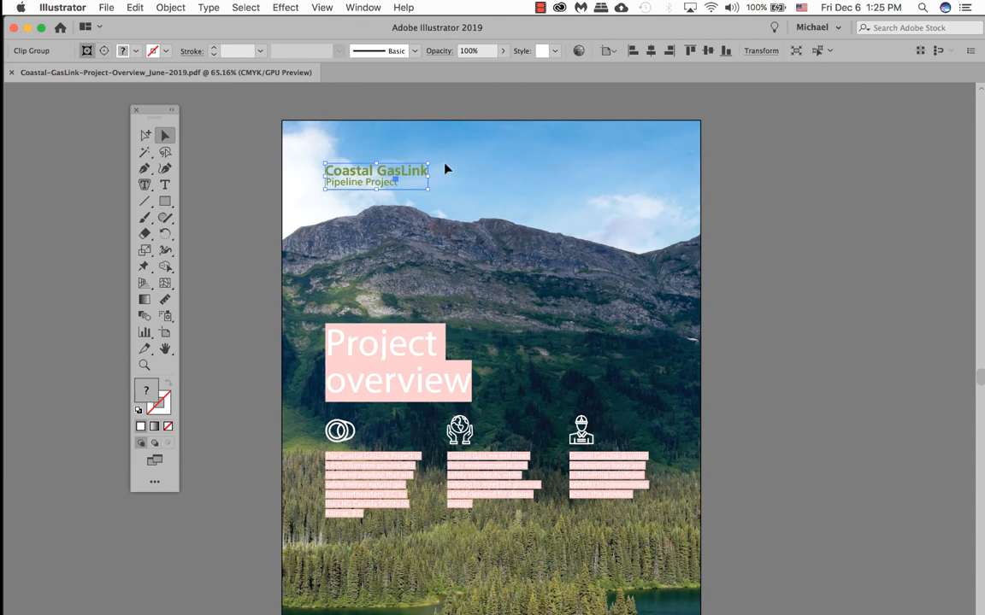
{"action": "mouse_move", "coordinate": [448, 195]}
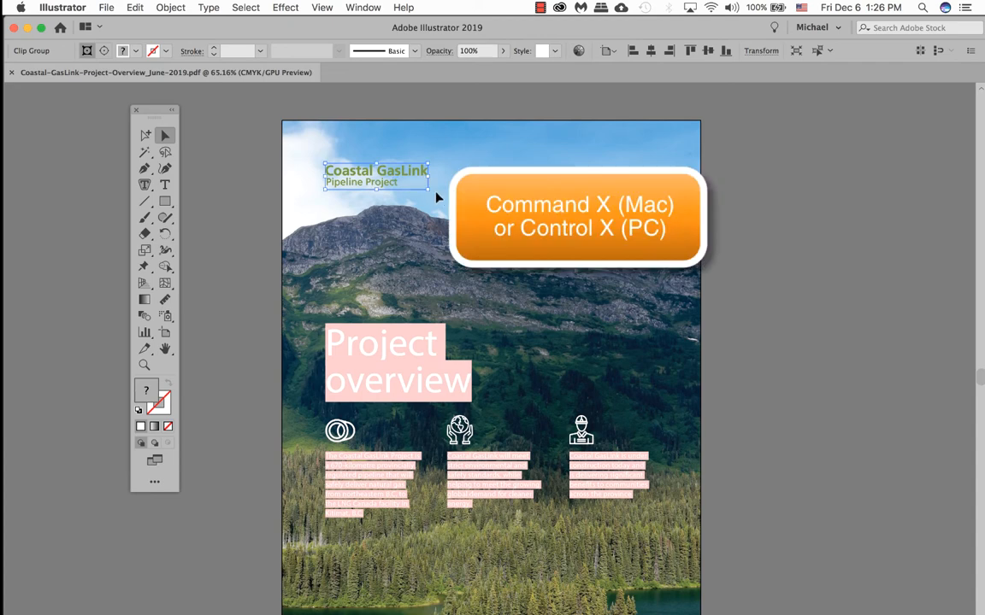
{"action": "key", "text": "Cmd+x"}
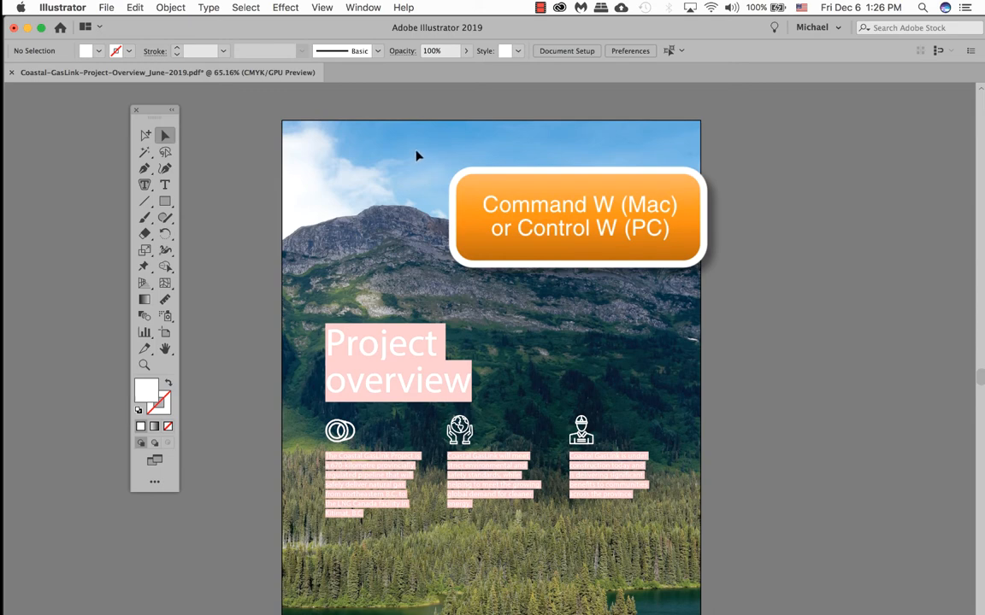
{"action": "key", "text": "cmd+w"}
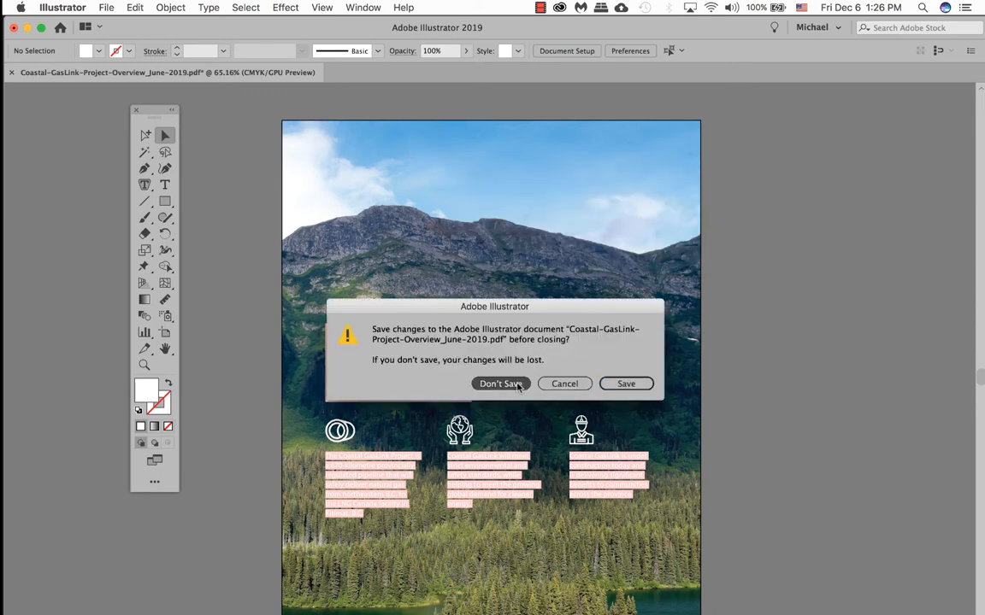
{"action": "left_click", "coordinate": [501, 383]}
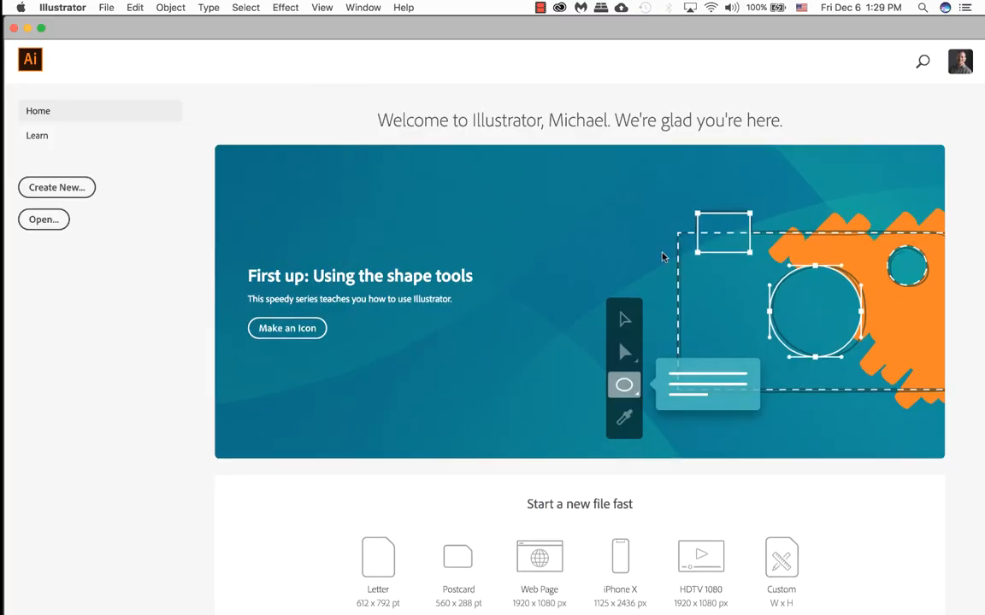
{"action": "mouse_move", "coordinate": [56, 187]}
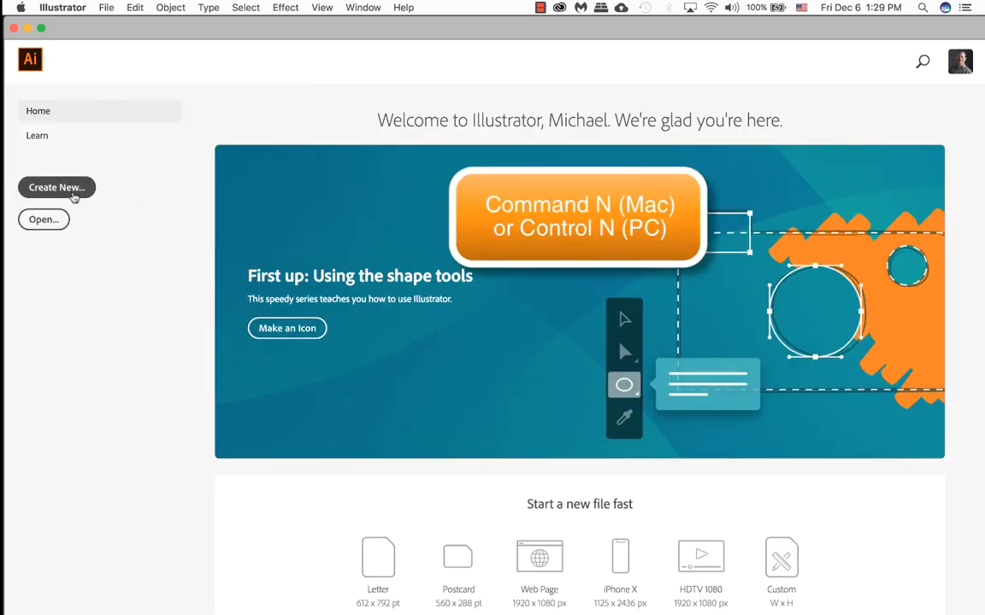
Step: Create a new blank Untitled-1 RGB document from the home screen
{"action": "left_click", "coordinate": [56, 186]}
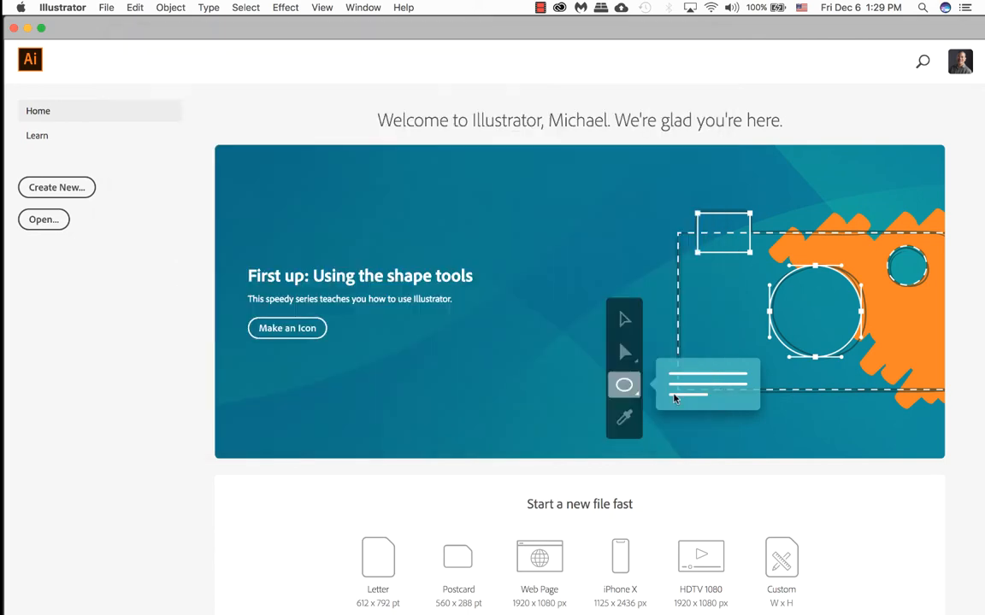
{"action": "left_click", "coordinate": [56, 187]}
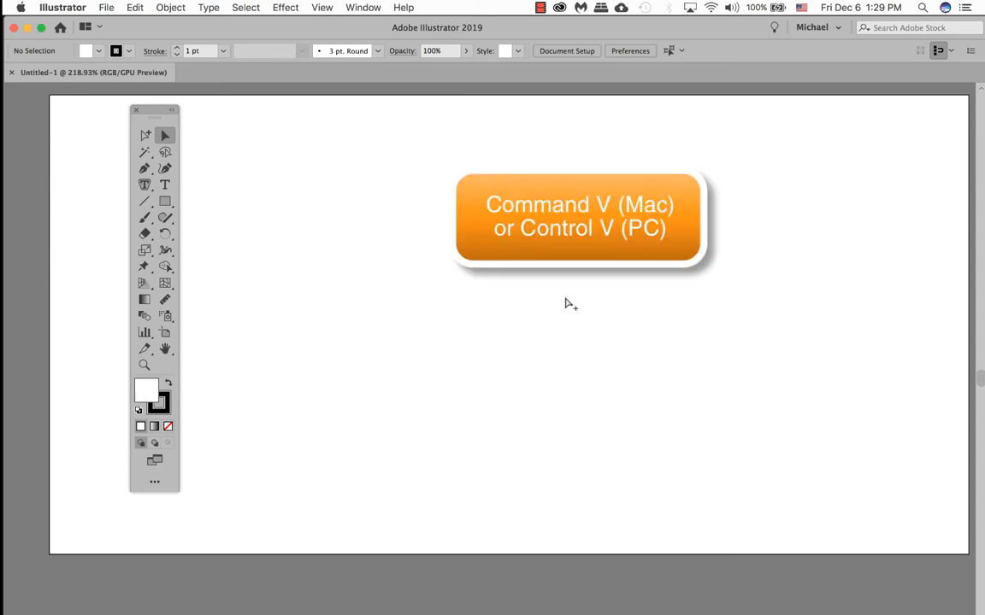
Step: Paste the logo, undo a distorted stretch, and Shift-scale it proportionally to span the artboard
{"action": "key", "text": "cmd+v"}
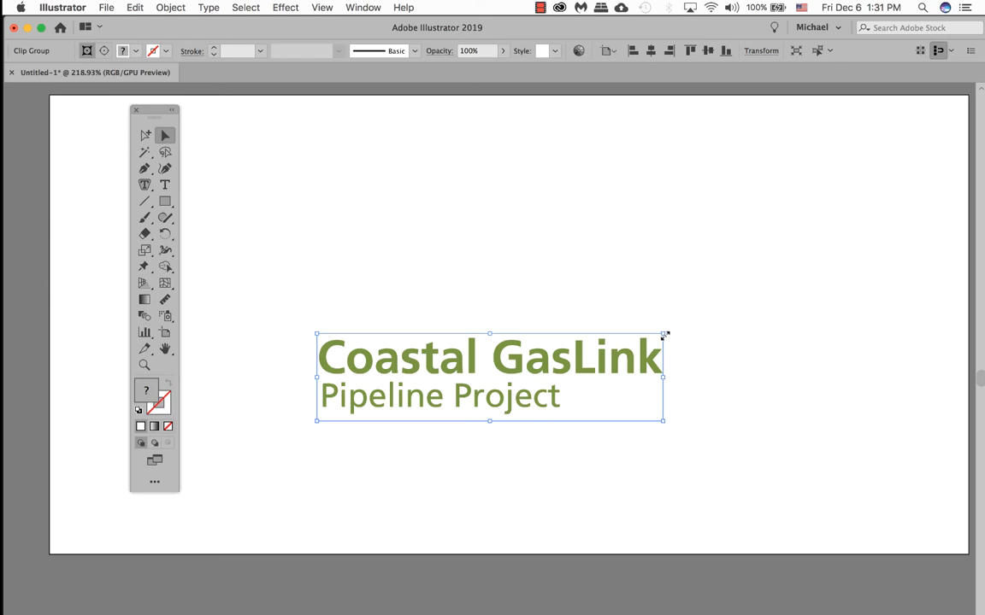
{"action": "left_click_drag", "start_coordinate": [666, 334], "coordinate": [845, 238]}
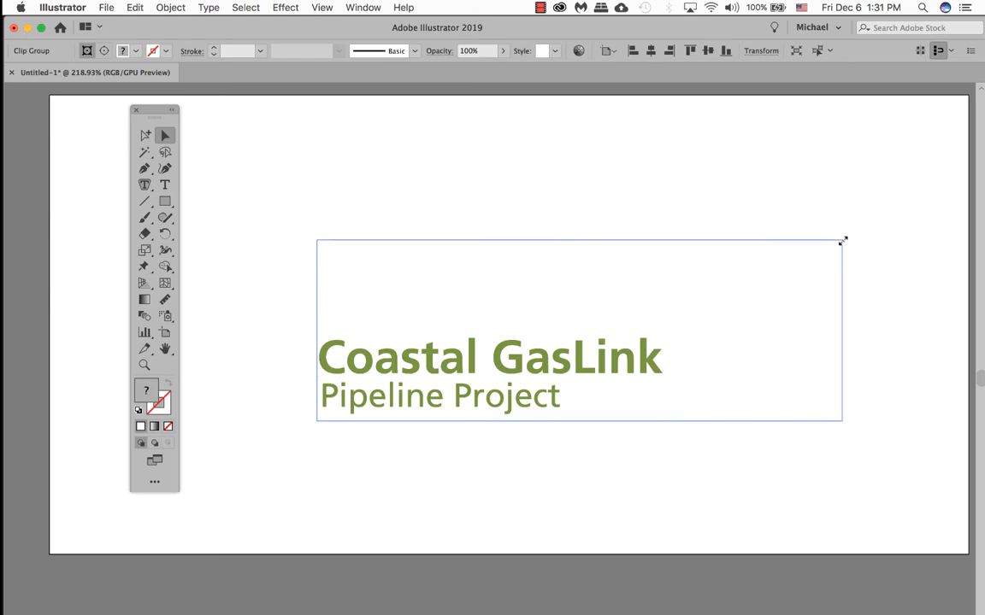
{"action": "left_click_drag", "start_coordinate": [845, 240], "coordinate": [864, 236]}
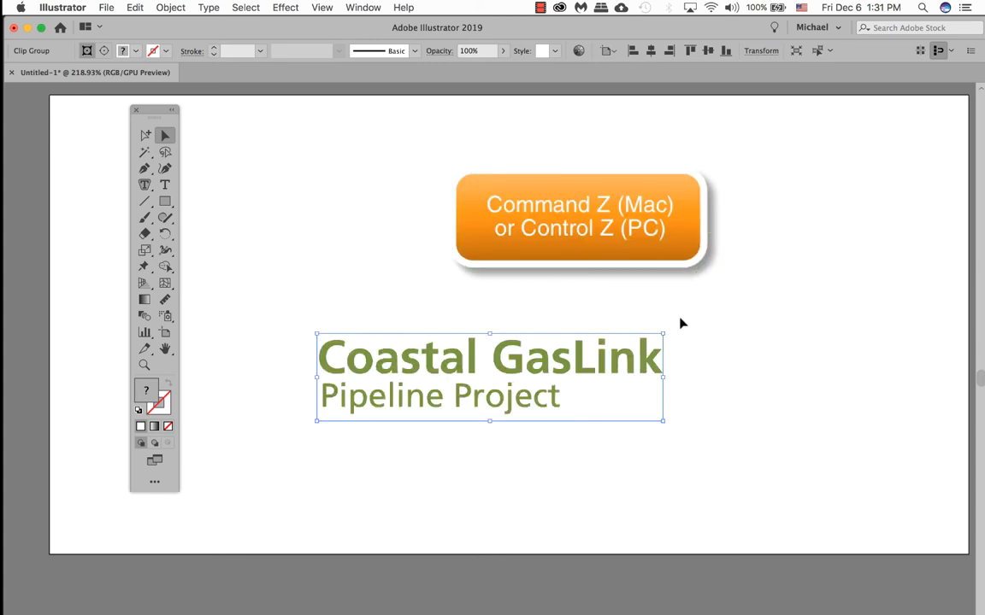
{"action": "key", "text": "cmd+z"}
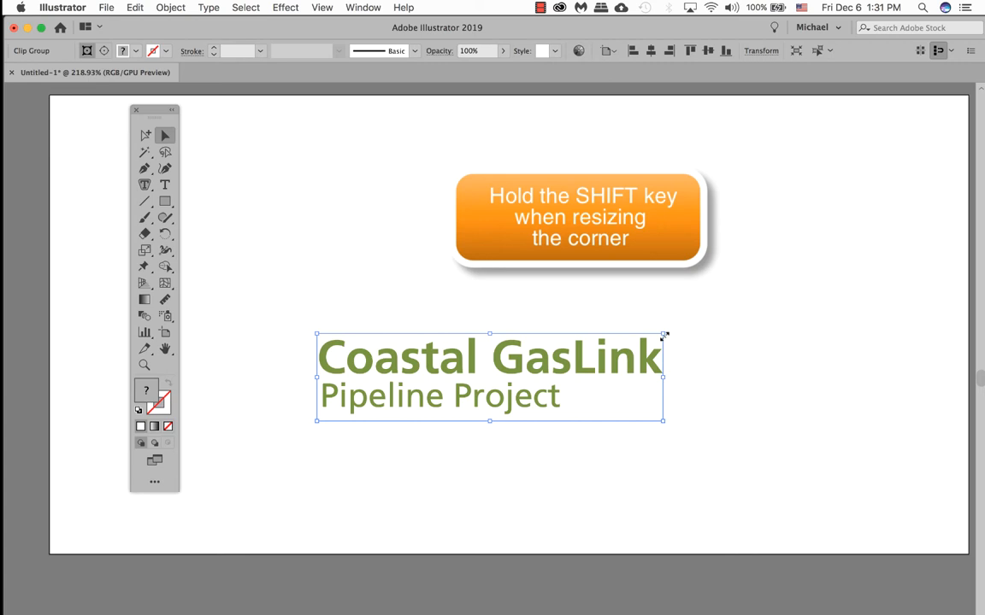
{"action": "left_click_drag", "start_coordinate": [666, 333], "coordinate": [769, 294]}
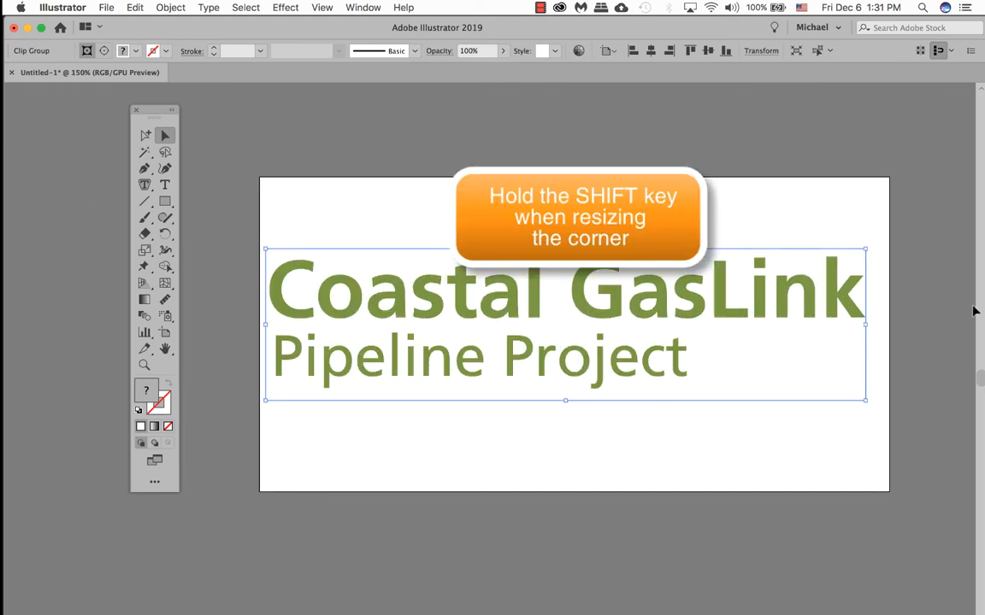
{"action": "mouse_move", "coordinate": [868, 282]}
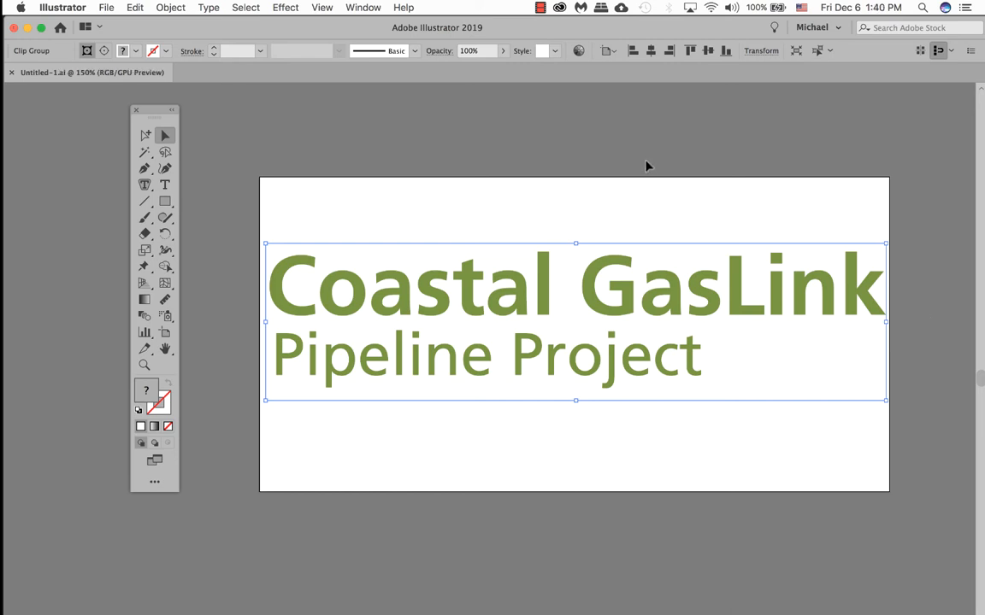
Step: Save As coastalGaslink-logo.svg on the Desktop with default SVG options, then deselect the logo
{"action": "left_click", "coordinate": [121, 7]}
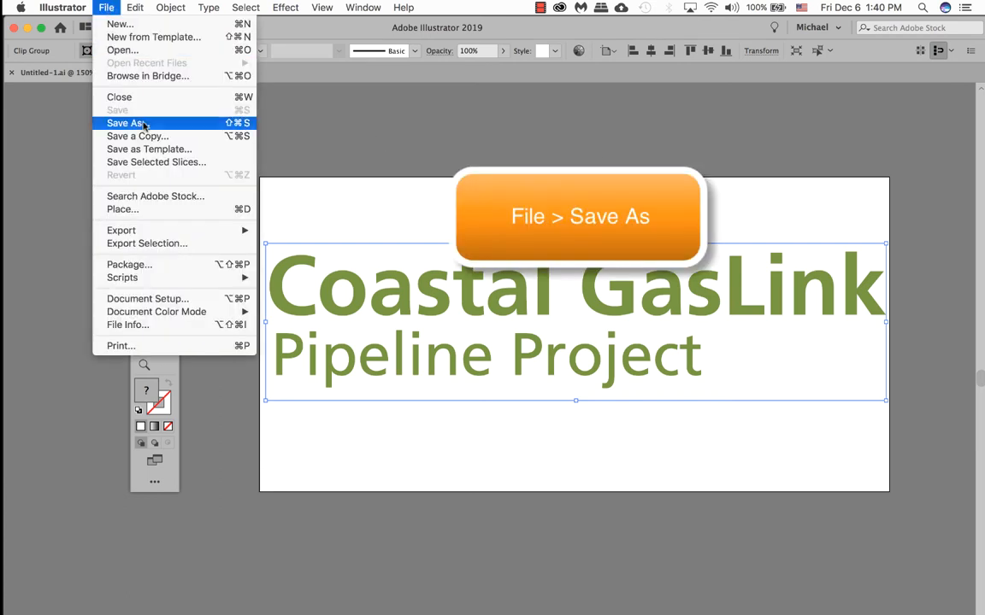
{"action": "left_click", "coordinate": [125, 123]}
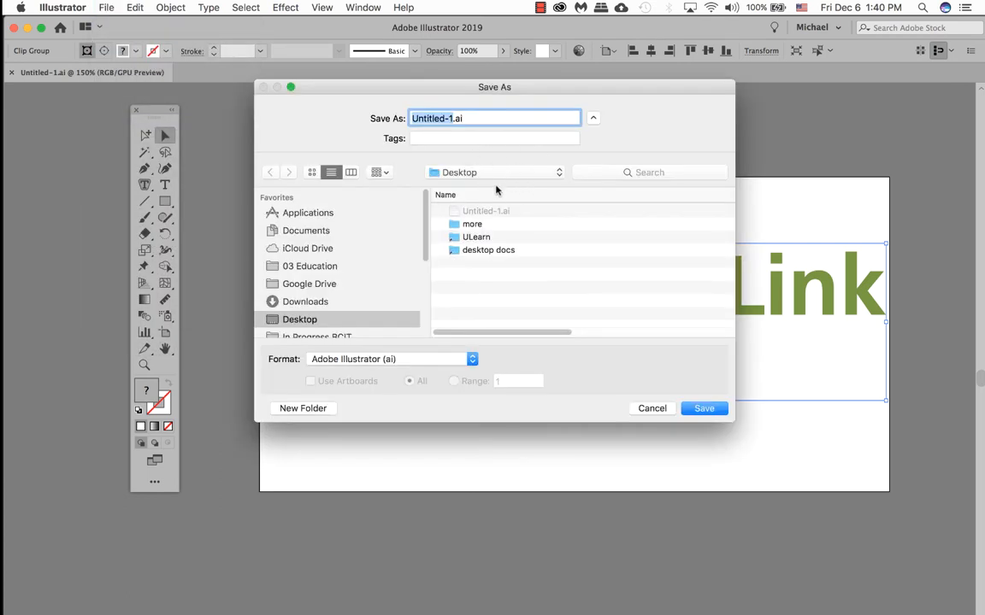
{"action": "mouse_move", "coordinate": [526, 277]}
{"action": "type", "text": "coastalGaslink-logo"}
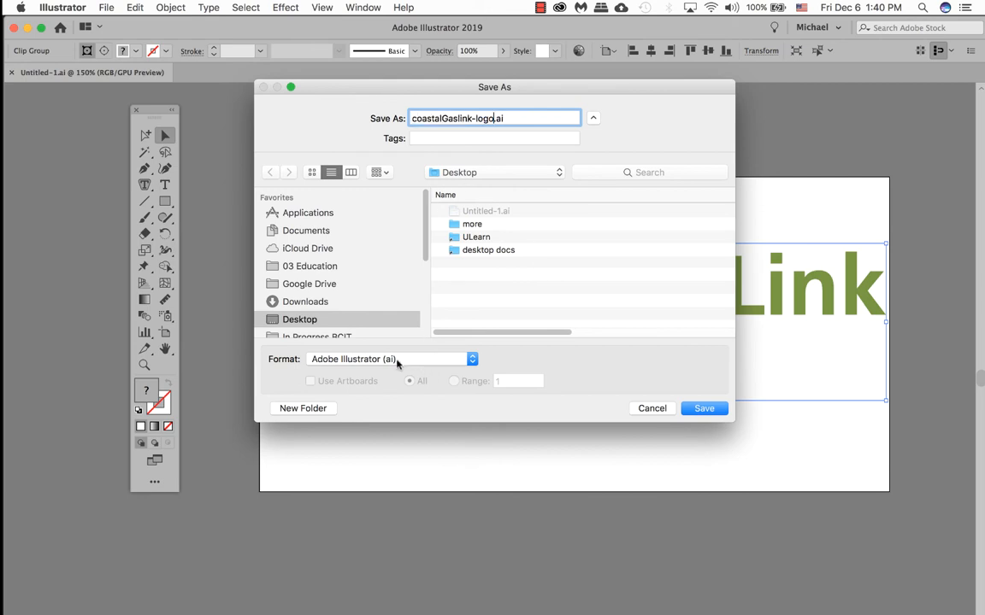
{"action": "left_click", "coordinate": [390, 359]}
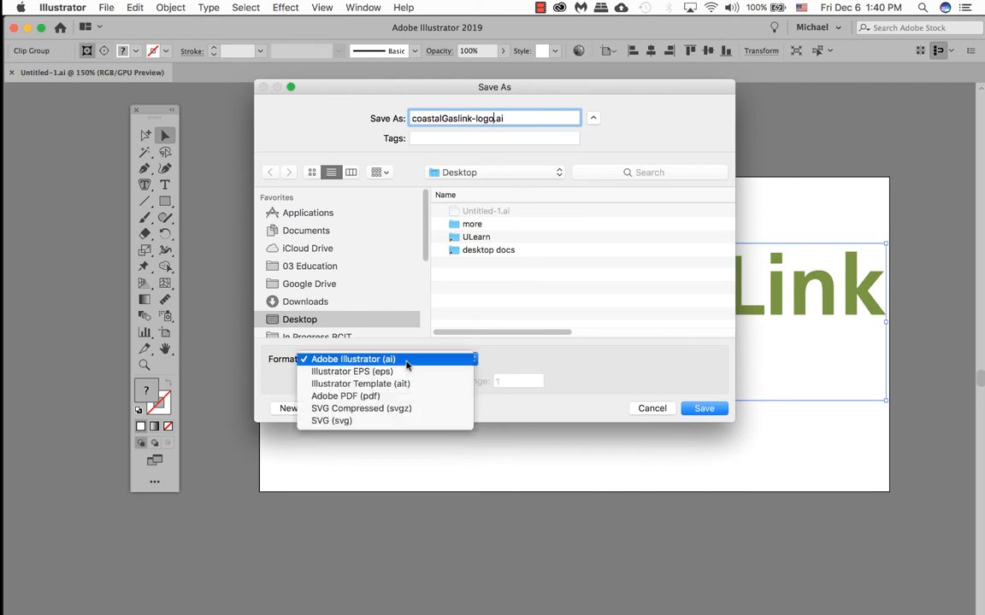
{"action": "left_click", "coordinate": [332, 420]}
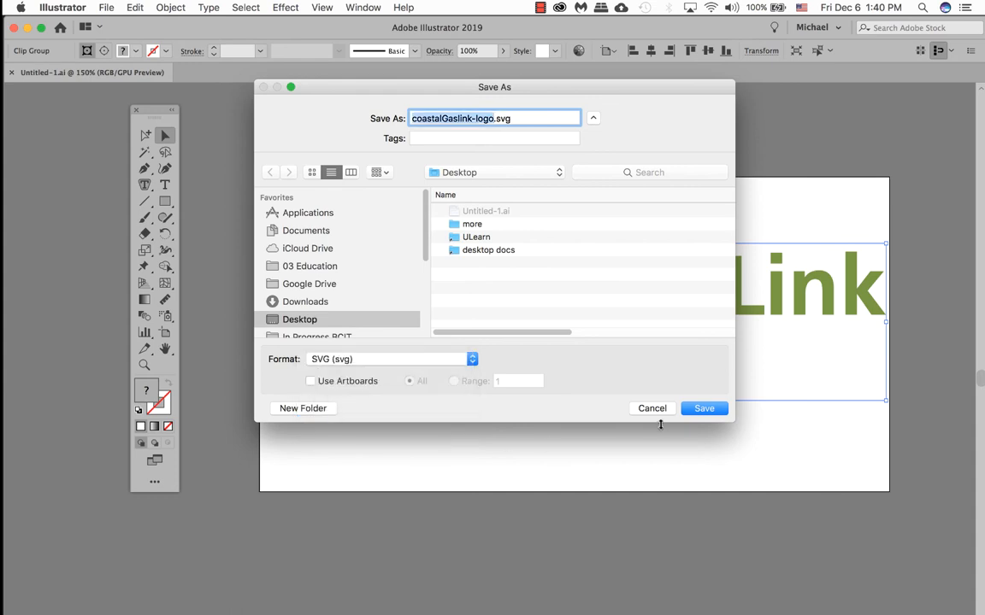
{"action": "left_click", "coordinate": [704, 408]}
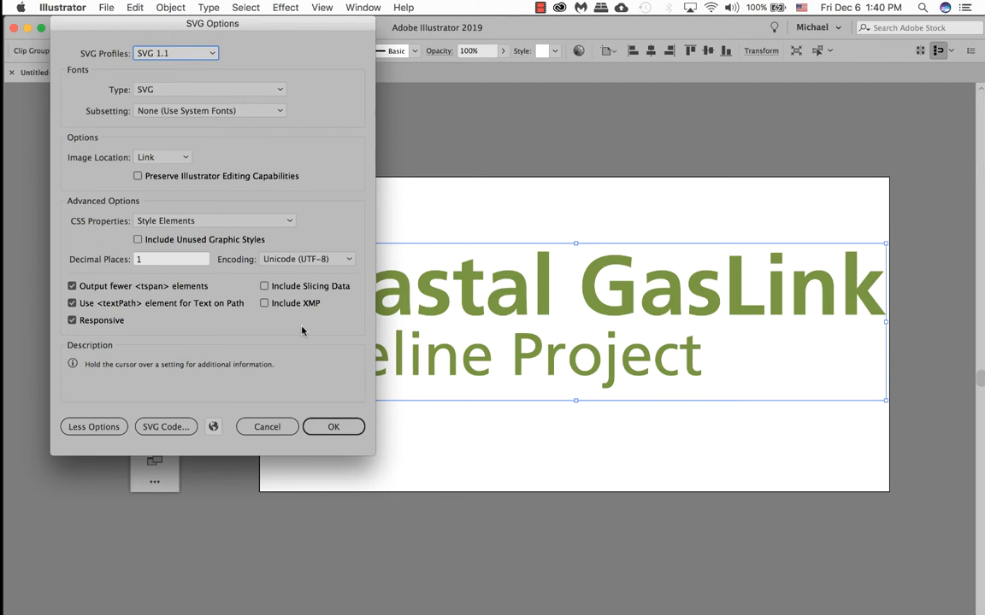
{"action": "left_click", "coordinate": [334, 427]}
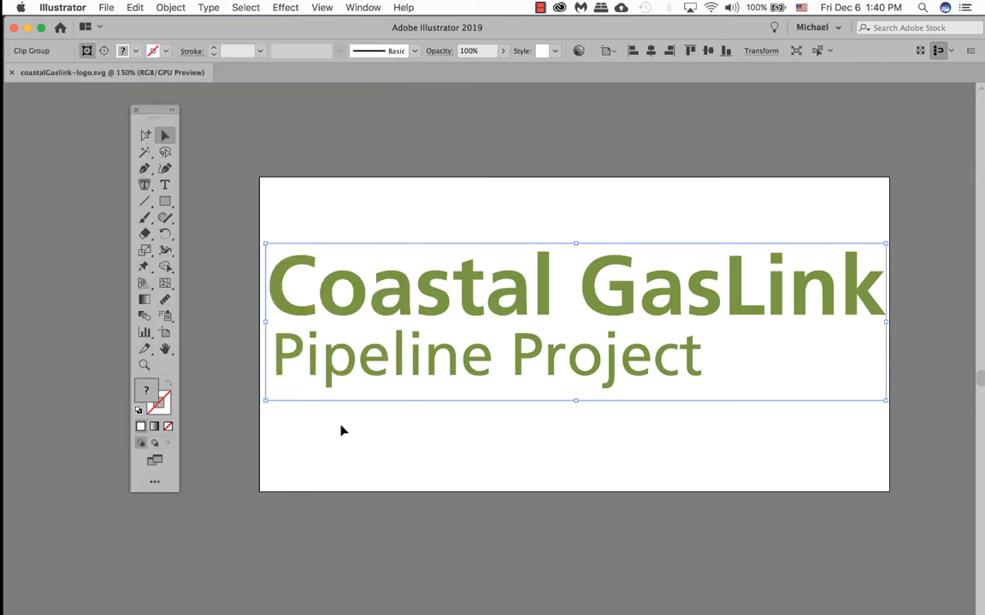
{"action": "left_click", "coordinate": [666, 181]}
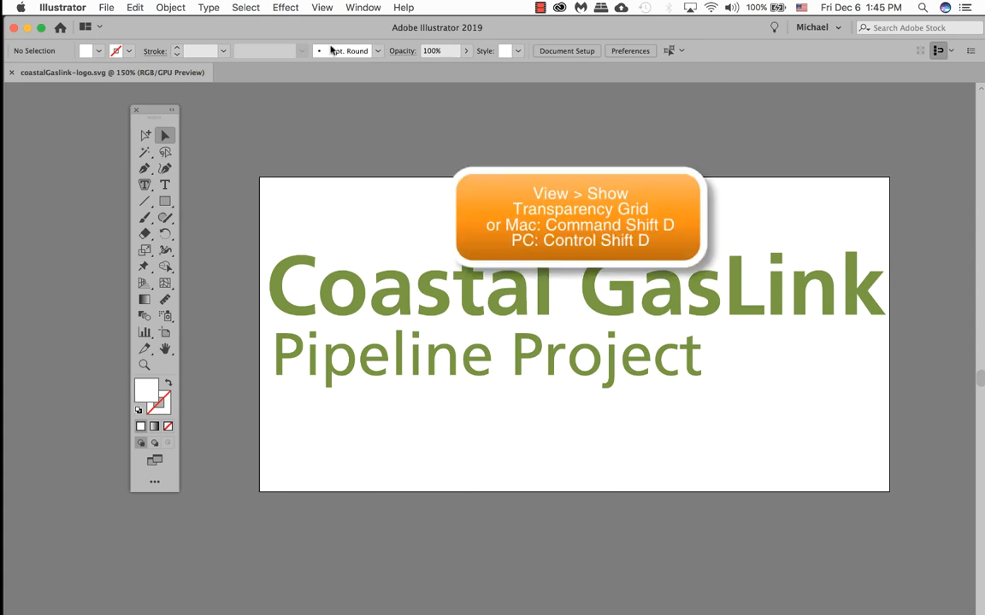
{"action": "left_click", "coordinate": [321, 7]}
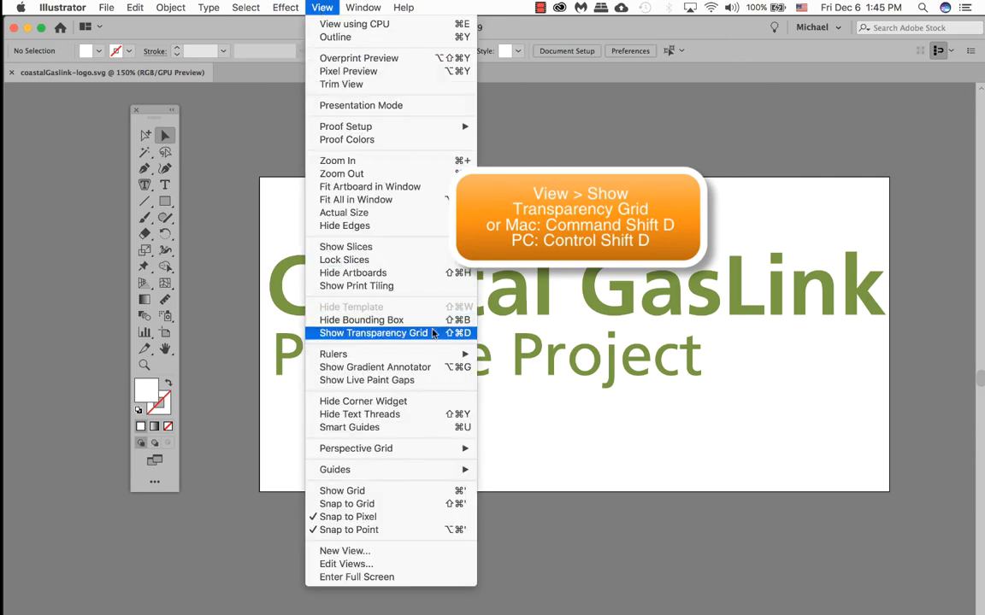
{"action": "left_click", "coordinate": [376, 334]}
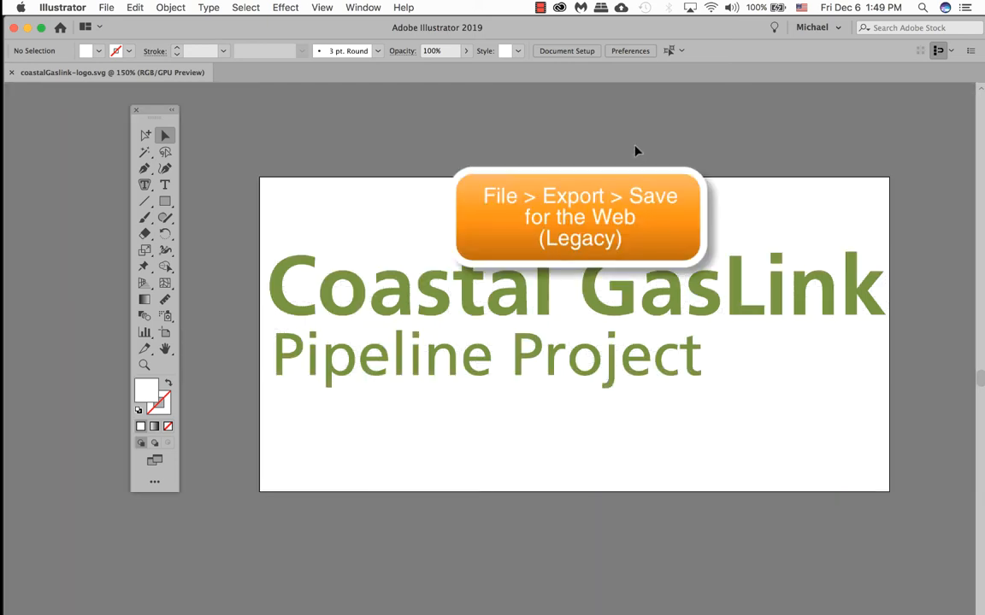
{"action": "left_click", "coordinate": [125, 6]}
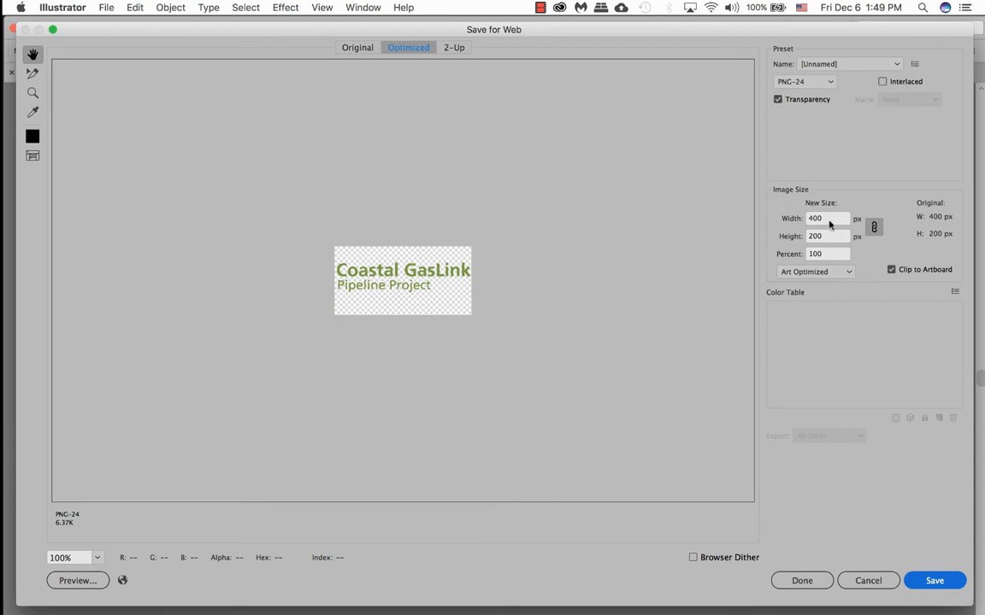
{"action": "mouse_move", "coordinate": [544, 294]}
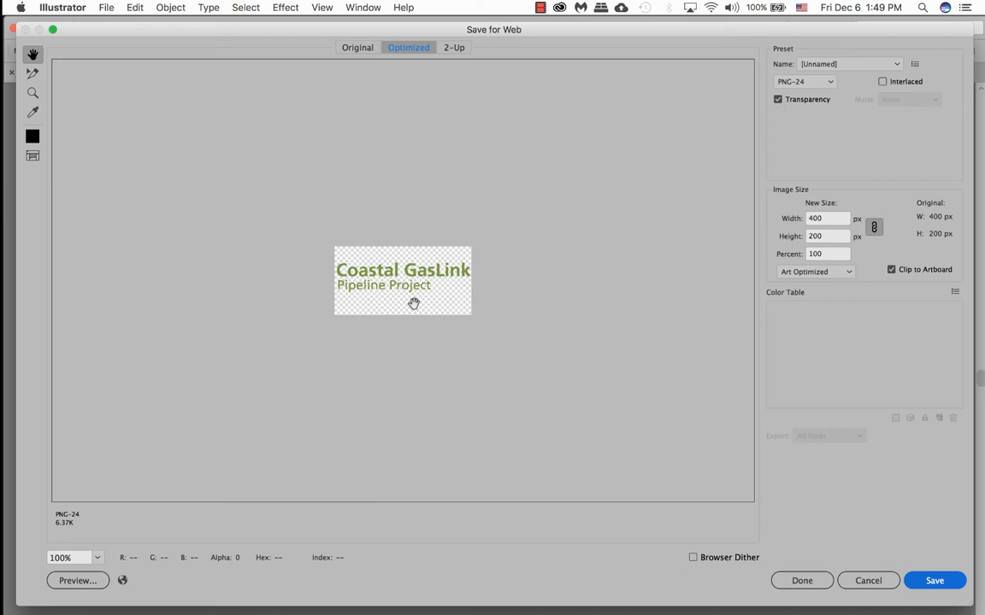
{"action": "mouse_move", "coordinate": [869, 581]}
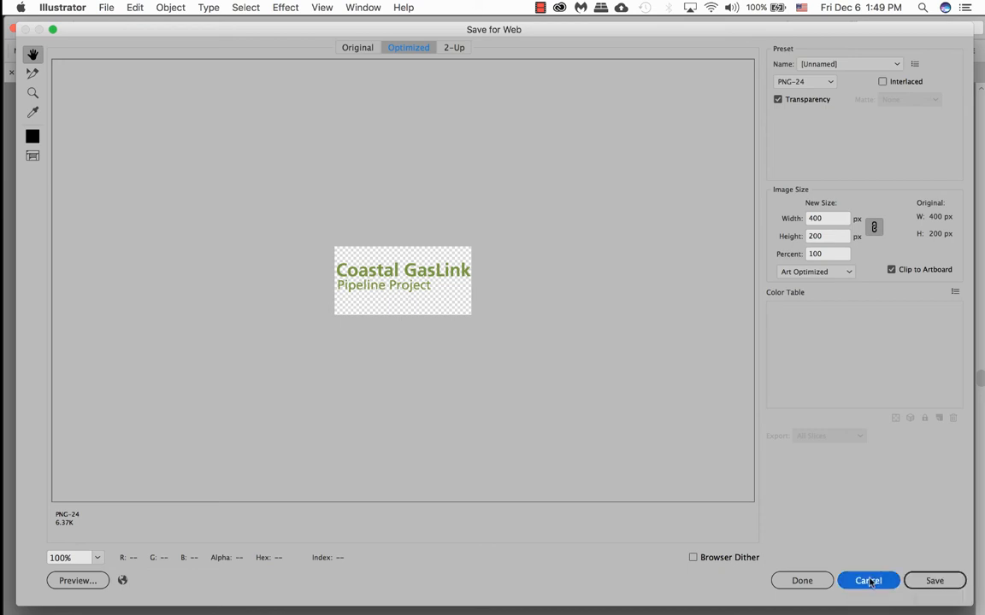
{"action": "left_click", "coordinate": [868, 582]}
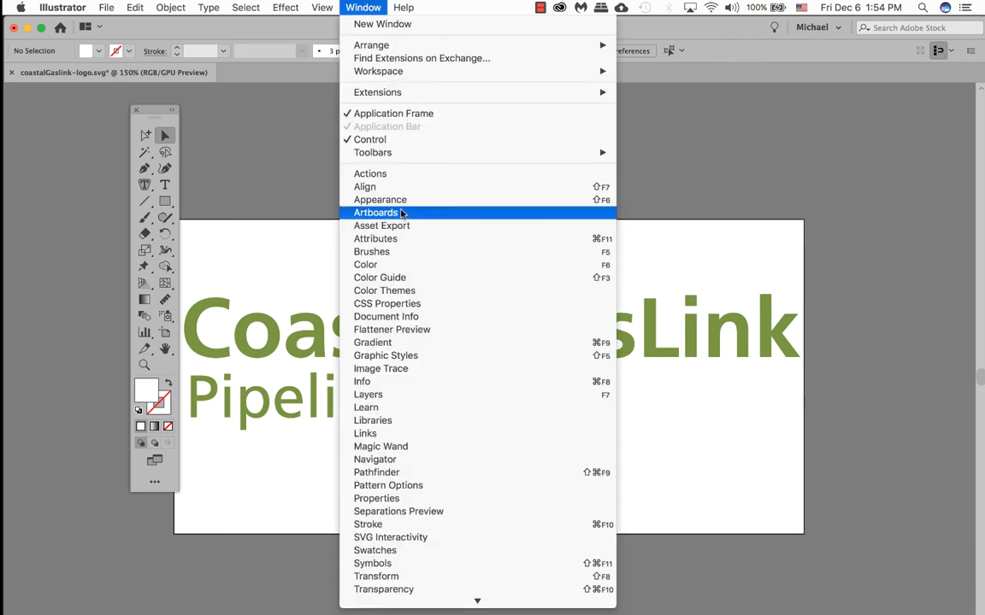
Step: Confirm Artboard 1 is 400 px wide by 200 px tall in its artboard options
{"action": "left_click", "coordinate": [376, 212]}
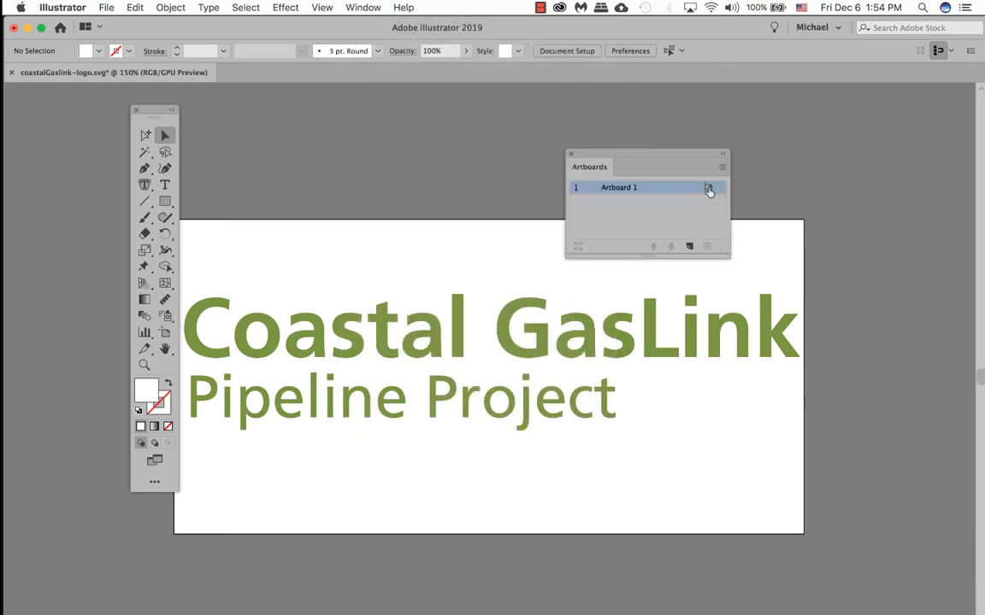
{"action": "left_click", "coordinate": [708, 186]}
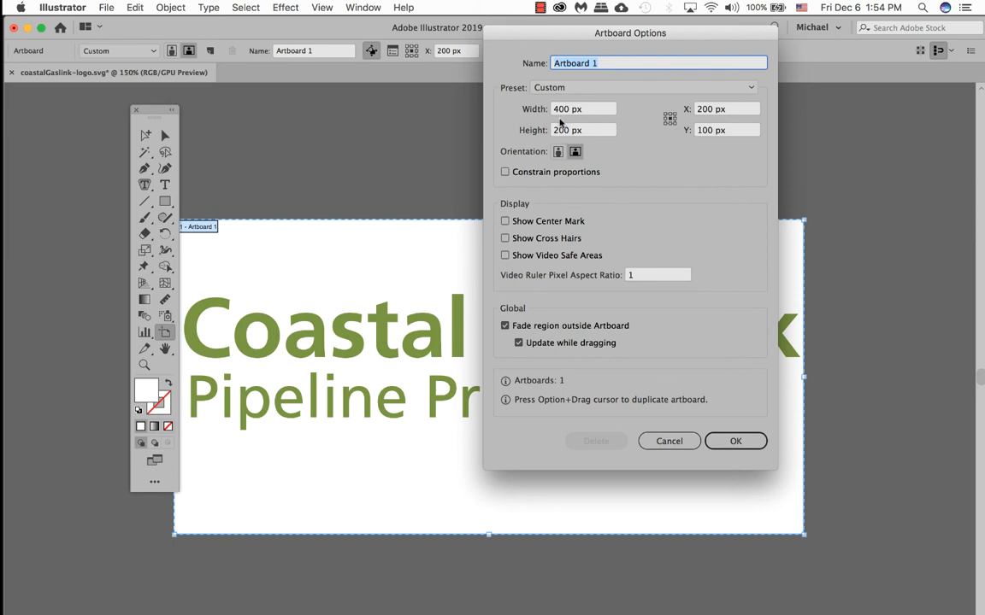
{"action": "mouse_move", "coordinate": [558, 136]}
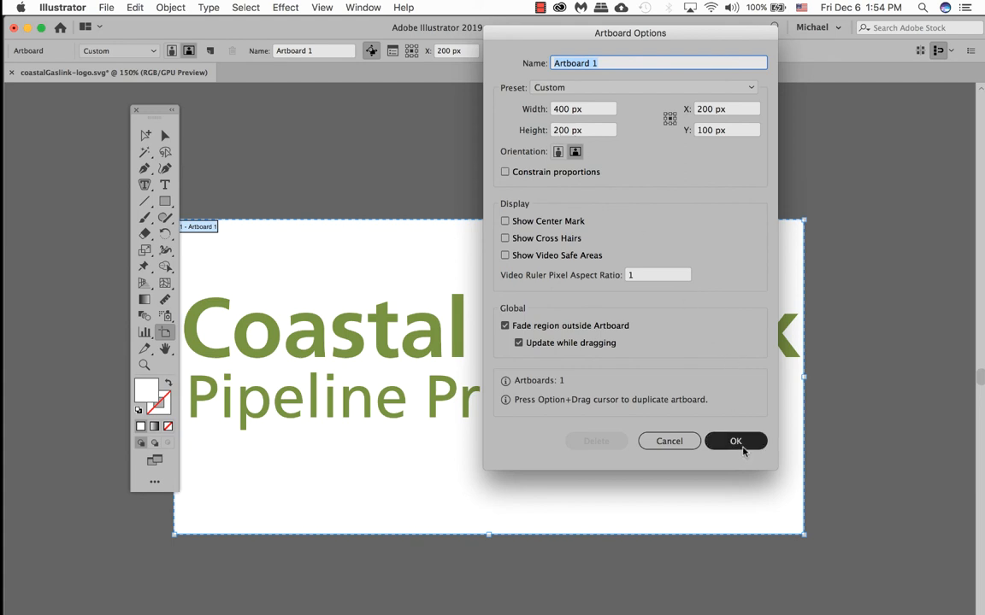
{"action": "left_click", "coordinate": [735, 442]}
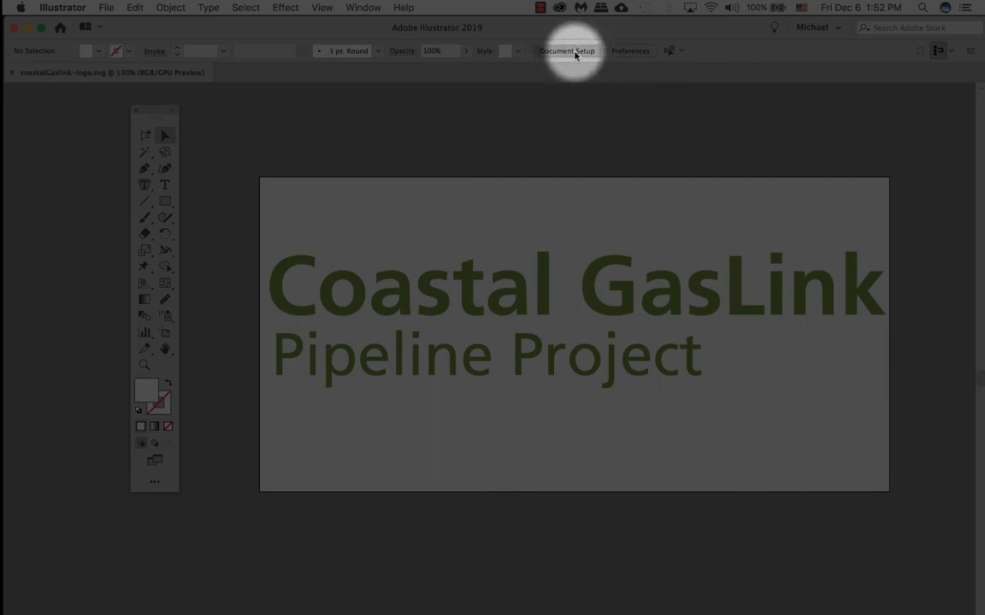
Step: Edit the artboard on canvas and shrink its height to about 96 px hugging the logo text
{"action": "left_click", "coordinate": [566, 51]}
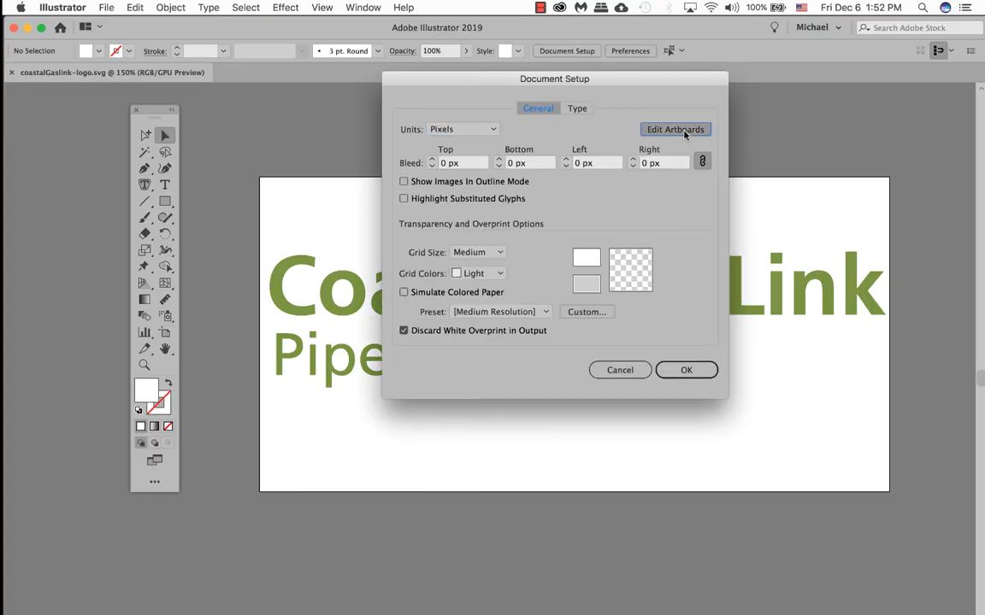
{"action": "left_click", "coordinate": [674, 130]}
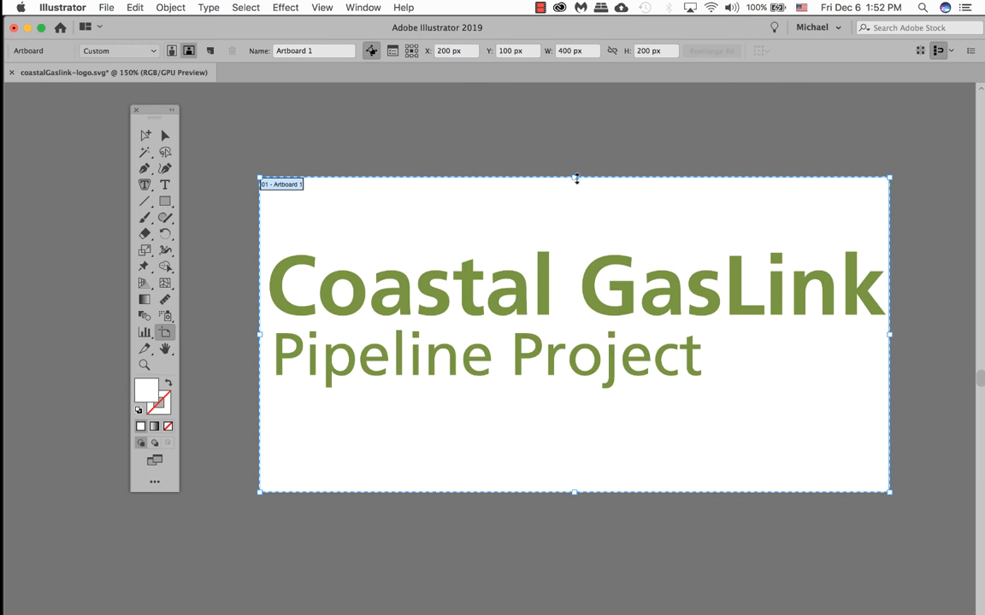
{"action": "left_click_drag", "start_coordinate": [576, 180], "coordinate": [571, 243]}
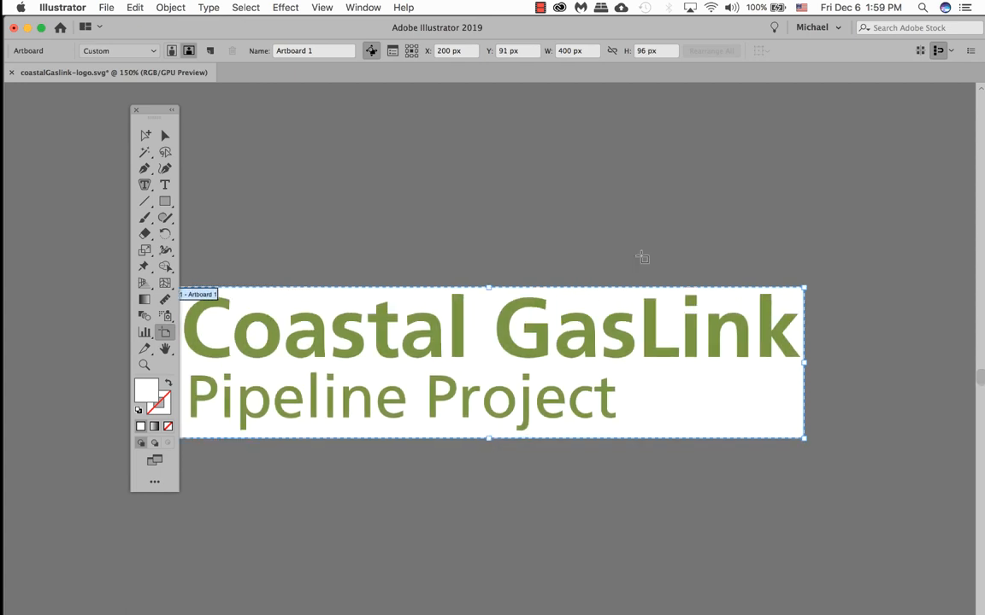
{"action": "mouse_move", "coordinate": [632, 134]}
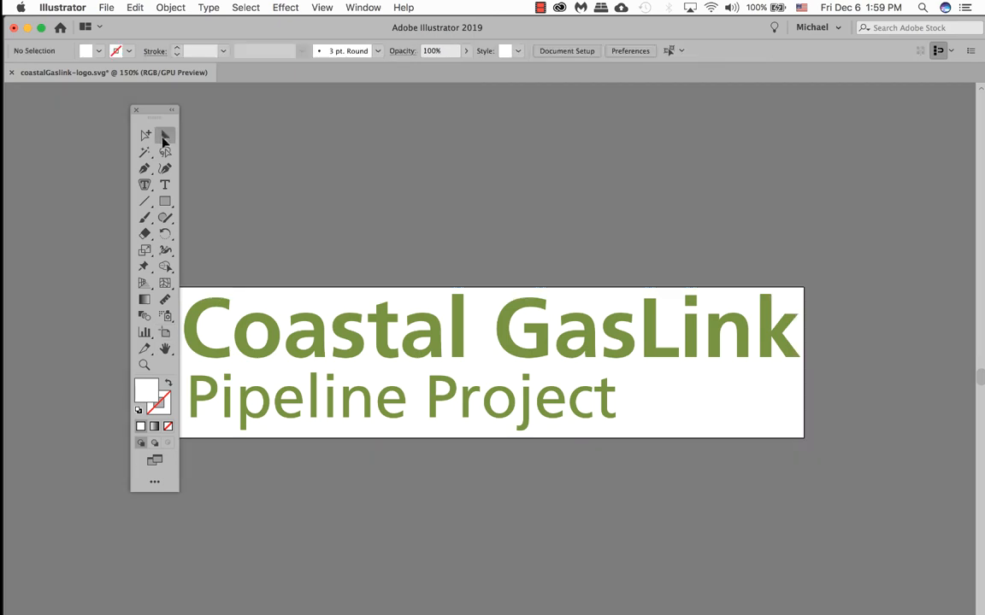
{"action": "mouse_move", "coordinate": [171, 136]}
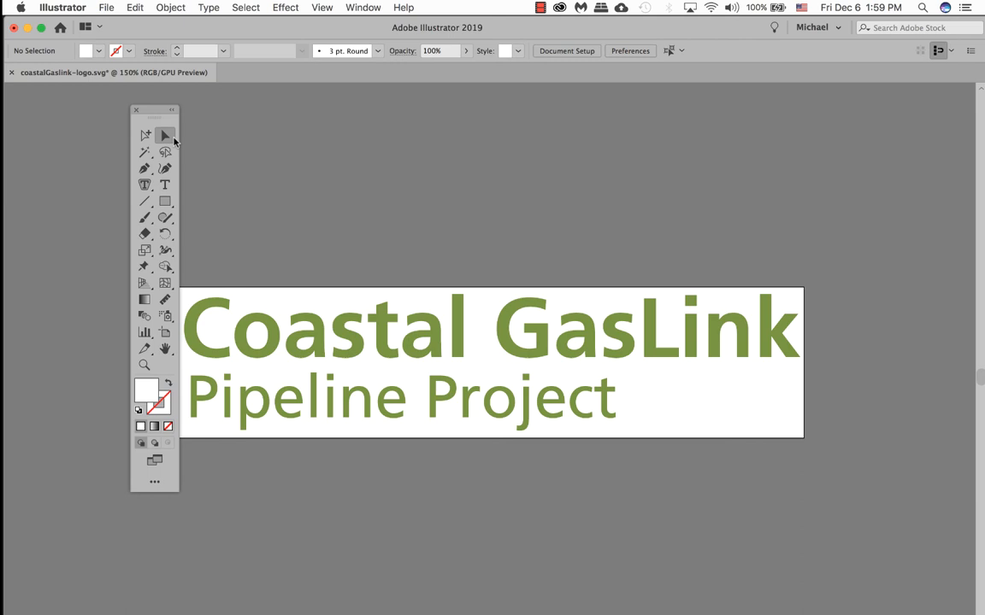
{"action": "mouse_move", "coordinate": [239, 126]}
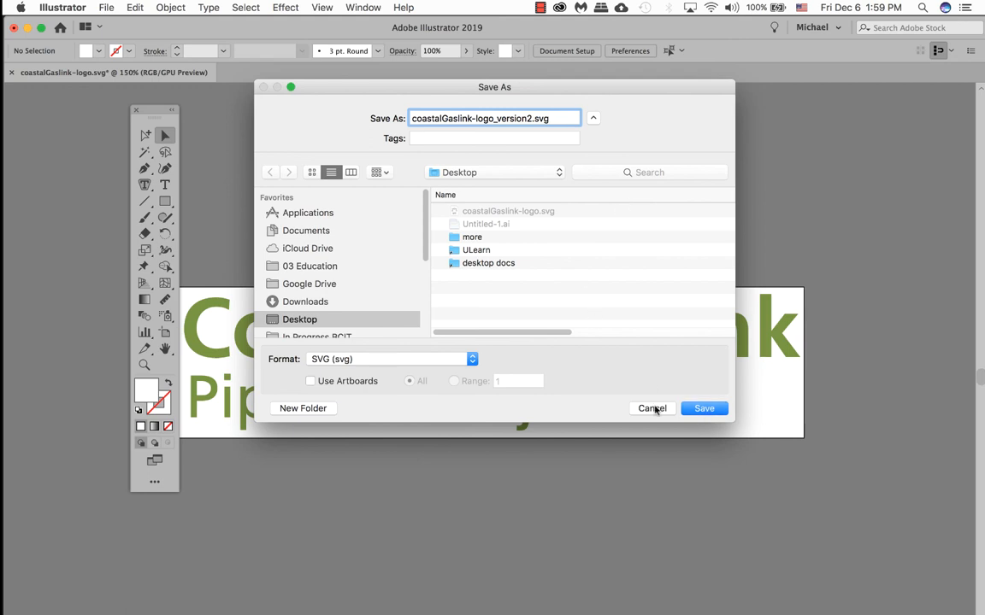
Step: Save the cropped logo as coastalGaslink-logo_version2.svg on the Desktop
{"action": "left_click", "coordinate": [705, 408]}
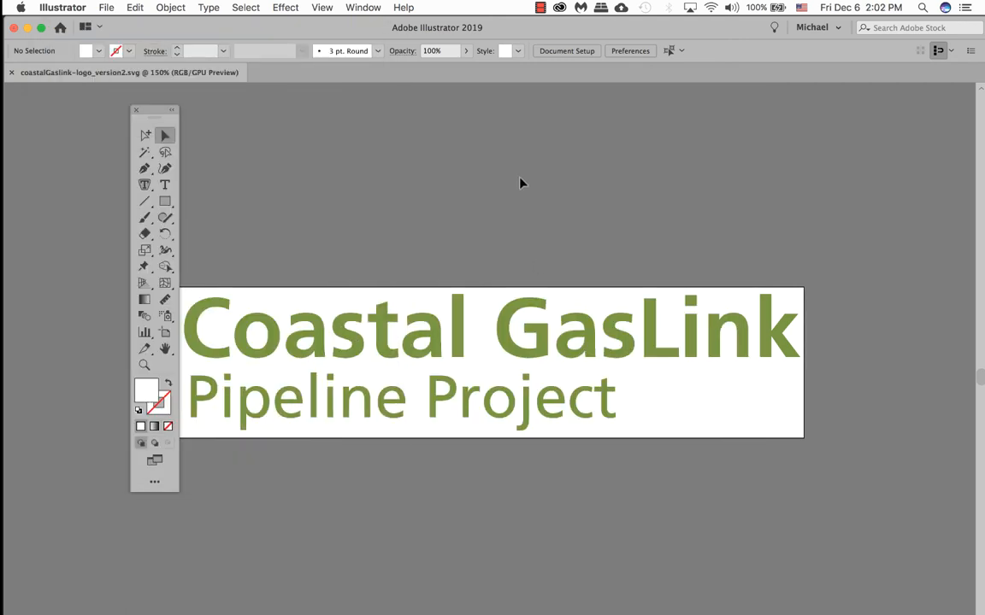
{"action": "mouse_move", "coordinate": [468, 171]}
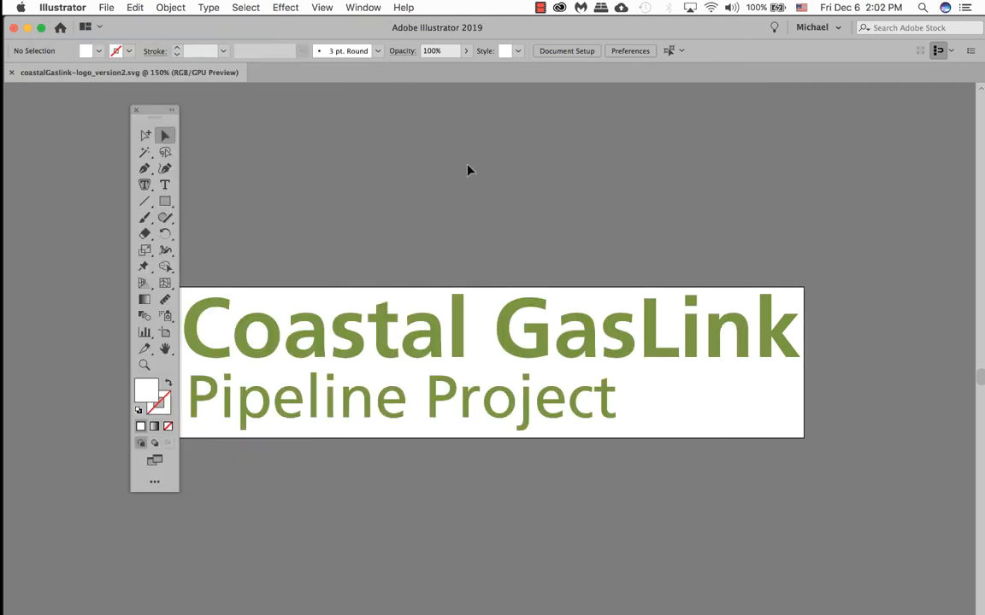
Step: Bring up the Save for Web preview showing the logo as a transparent 400×96 PNG-24
{"action": "left_click", "coordinate": [116, 6]}
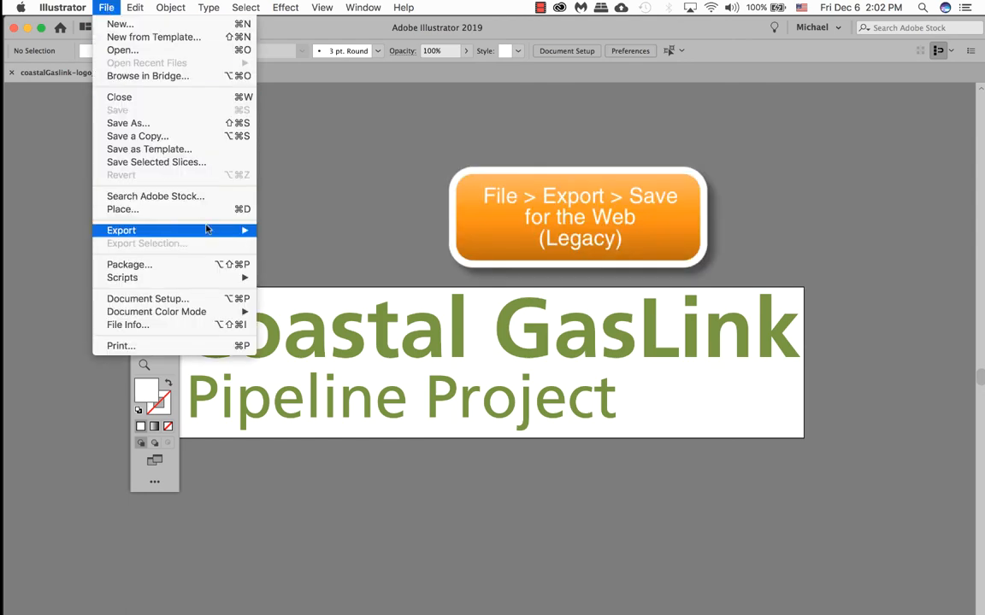
{"action": "left_click", "coordinate": [120, 229]}
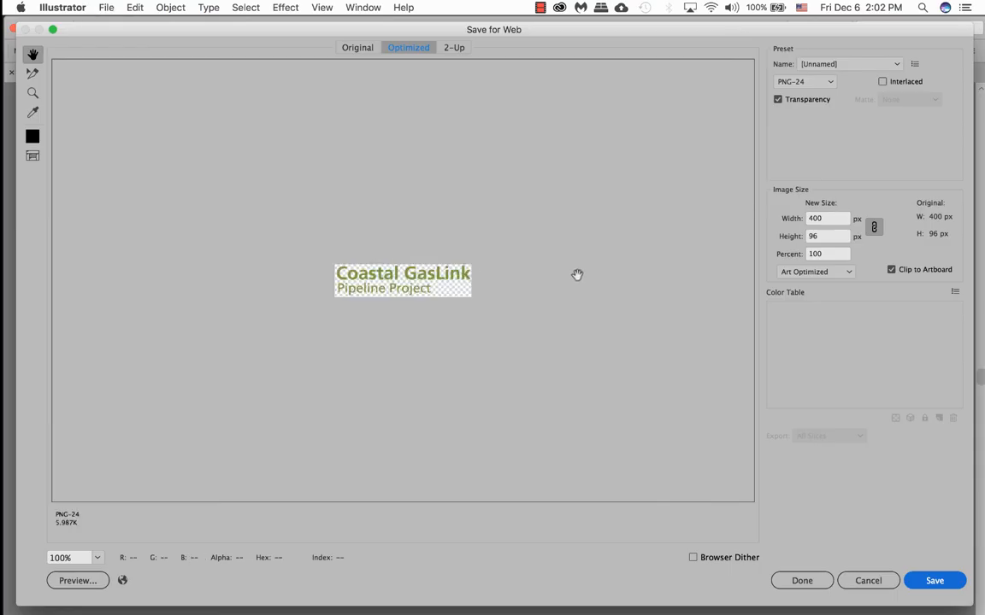
{"action": "mouse_move", "coordinate": [468, 301]}
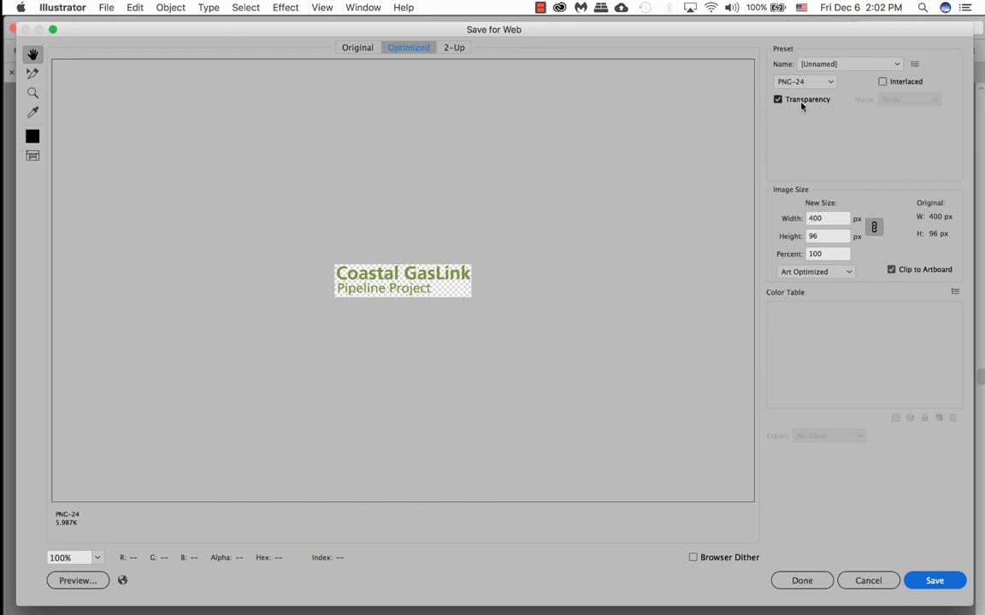
{"action": "mouse_move", "coordinate": [783, 104]}
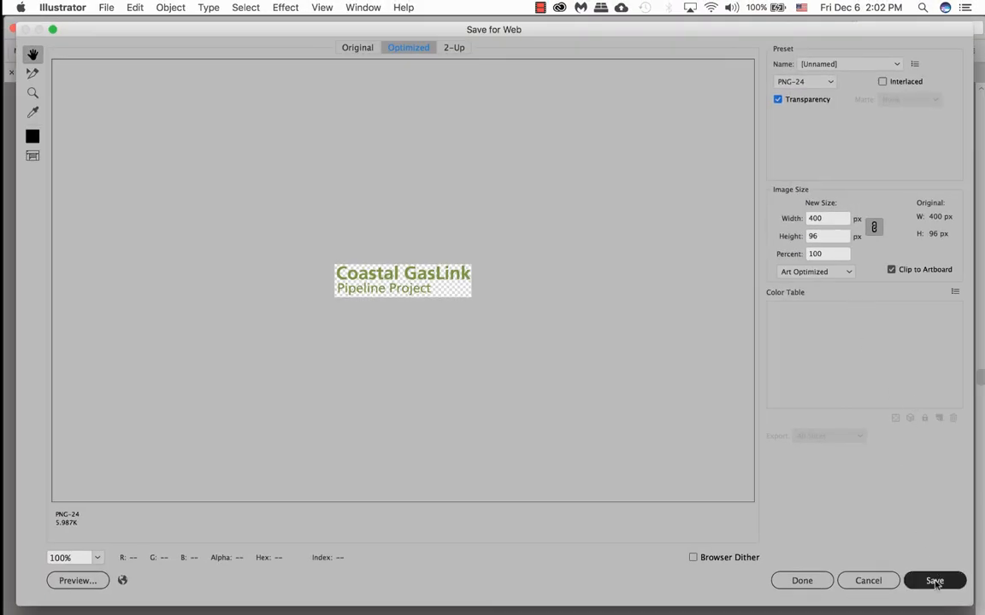
Step: Export the logo to the Desktop as the transparent PNG coastalGaslink-logo.png
{"action": "left_click", "coordinate": [933, 582]}
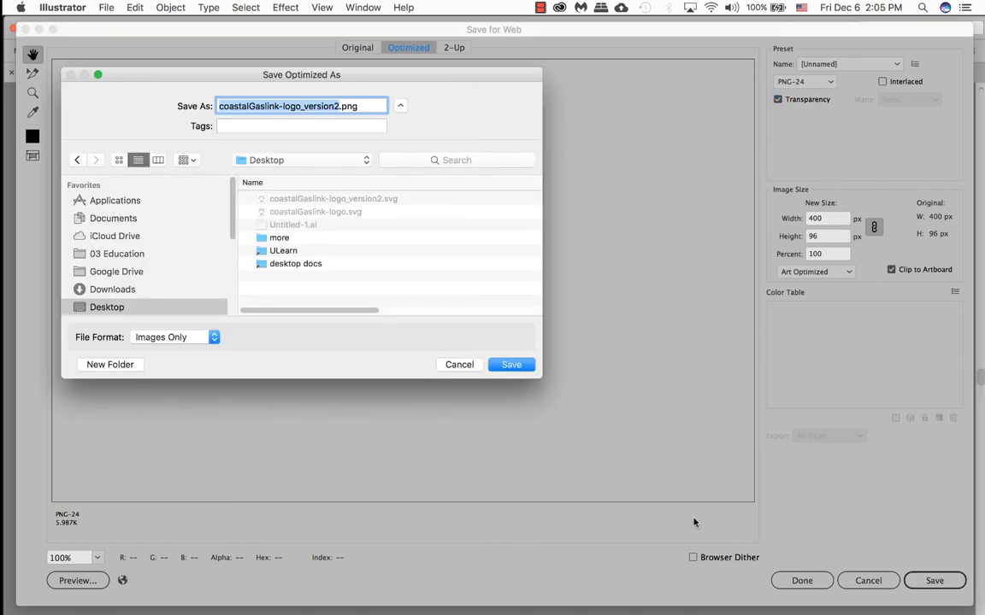
{"action": "mouse_move", "coordinate": [631, 470]}
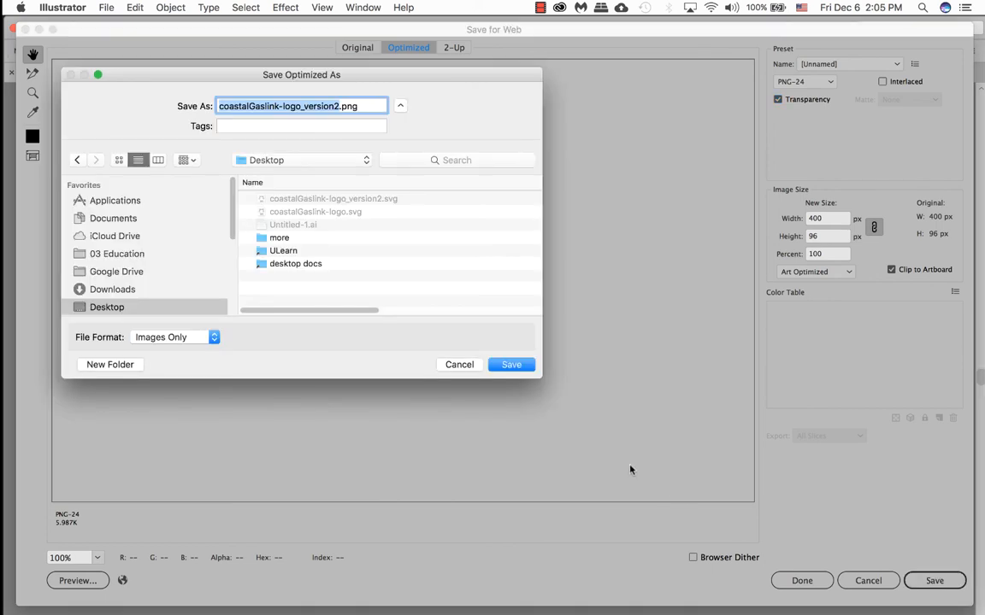
{"action": "mouse_move", "coordinate": [404, 236]}
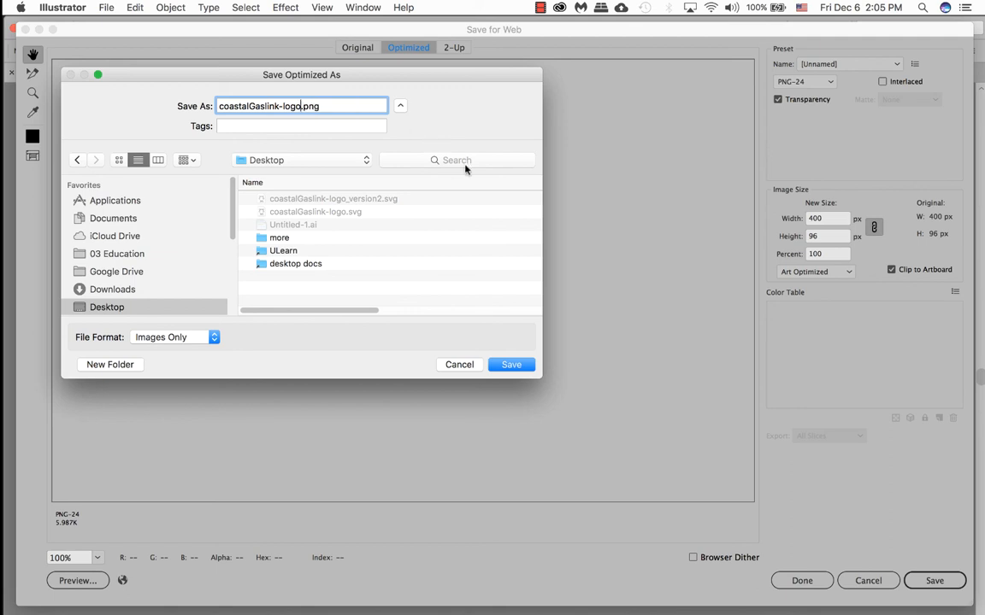
{"action": "mouse_move", "coordinate": [503, 374]}
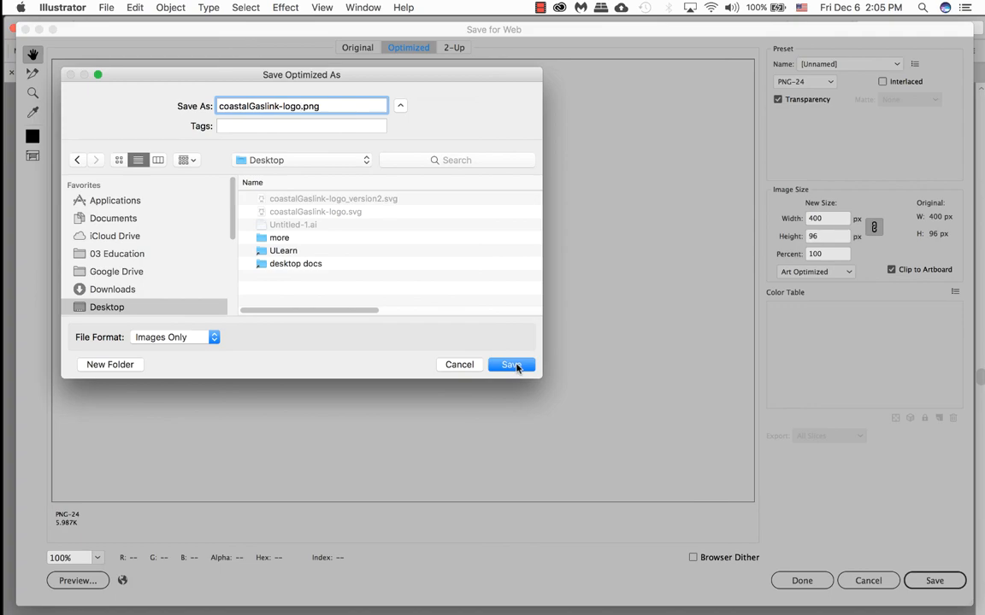
{"action": "left_click", "coordinate": [511, 364]}
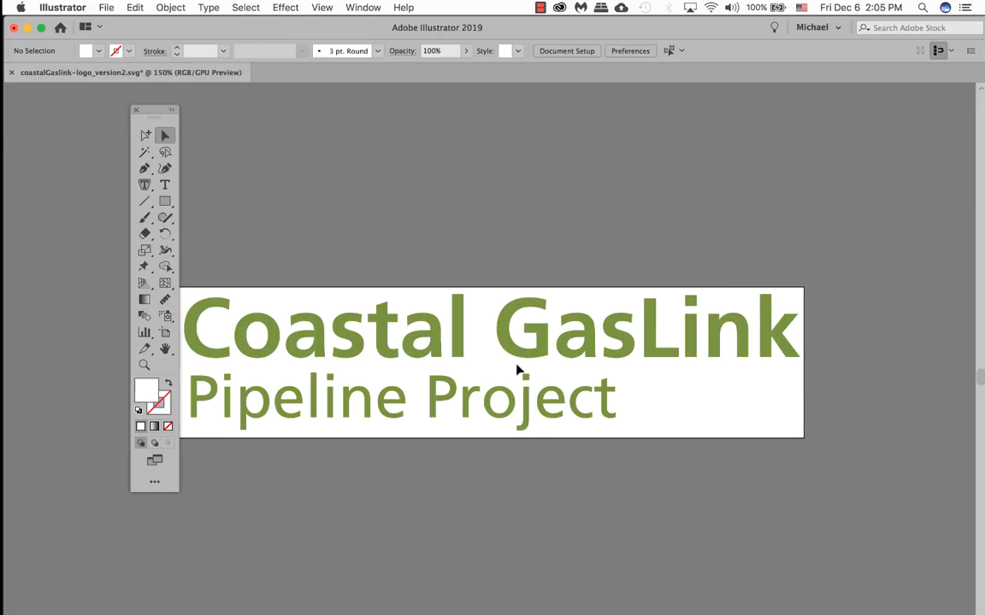